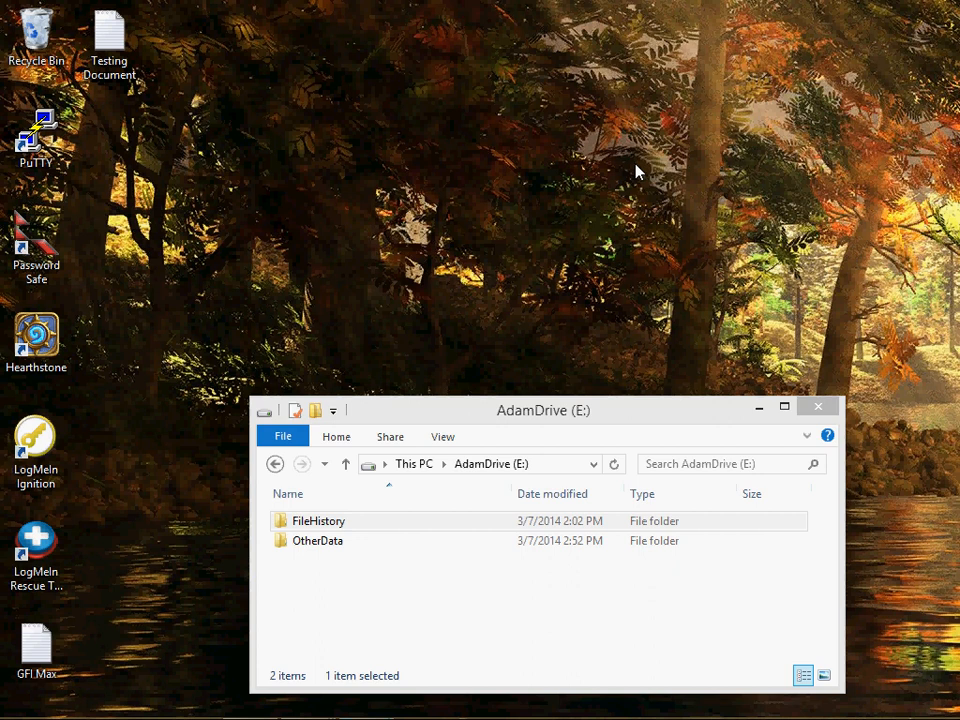
pyautogui.moveTo(622, 176)
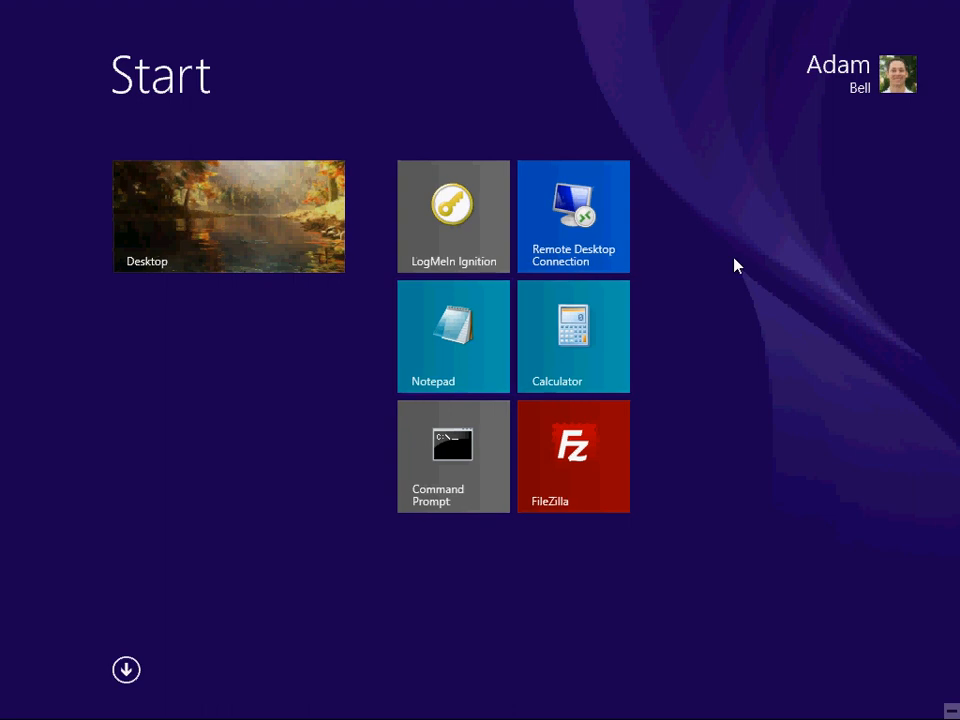
# Search 'file history' from the Start screen and launch the File History control panel.
pyautogui.write('firefox')
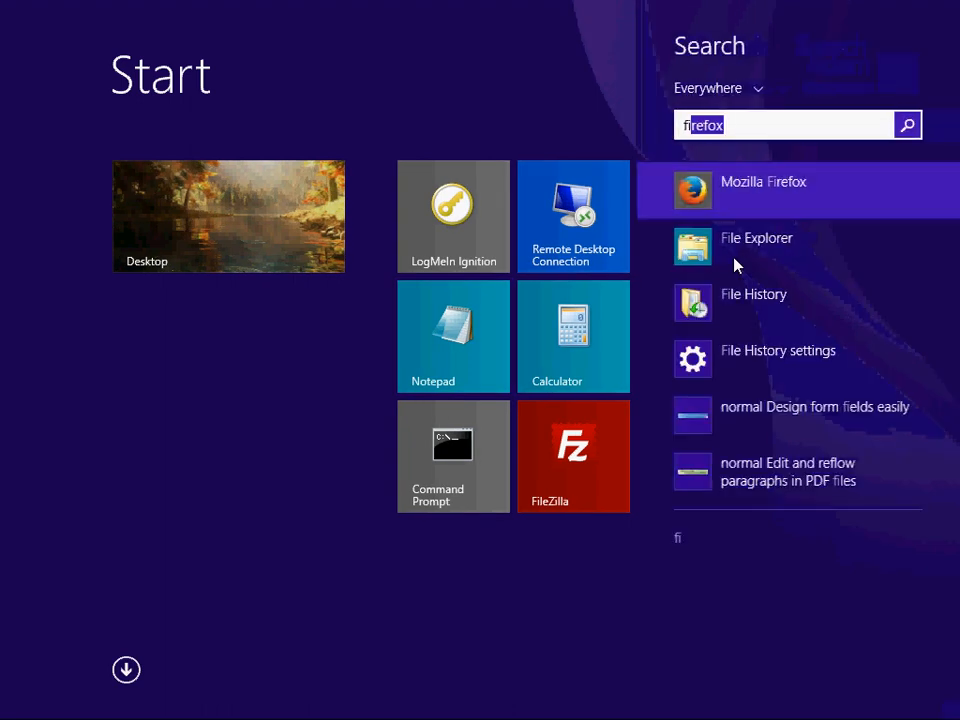
pyautogui.write('file histo')
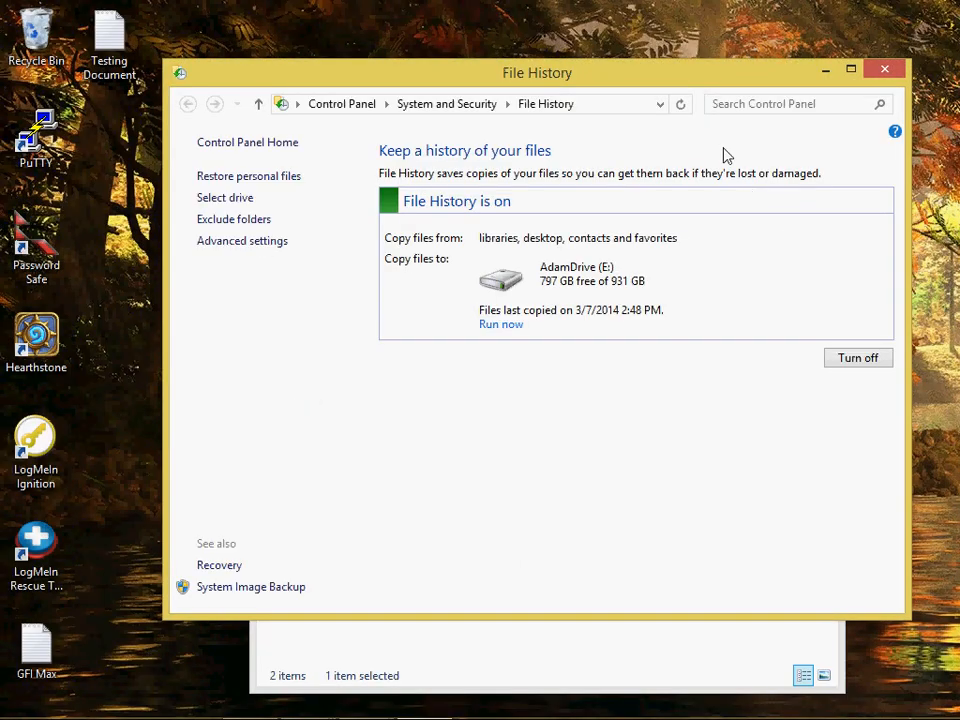
pyautogui.moveTo(696, 80)
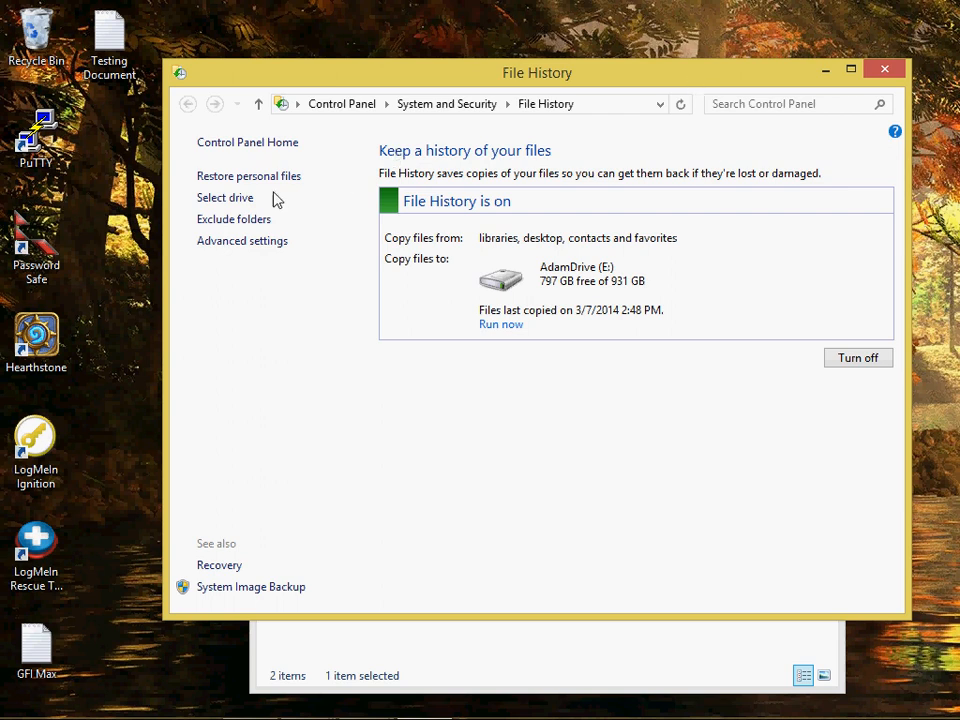
# Reselect AdamDrive (E:) as the File History drive, reusing its existing backup.
pyautogui.click(224, 198)
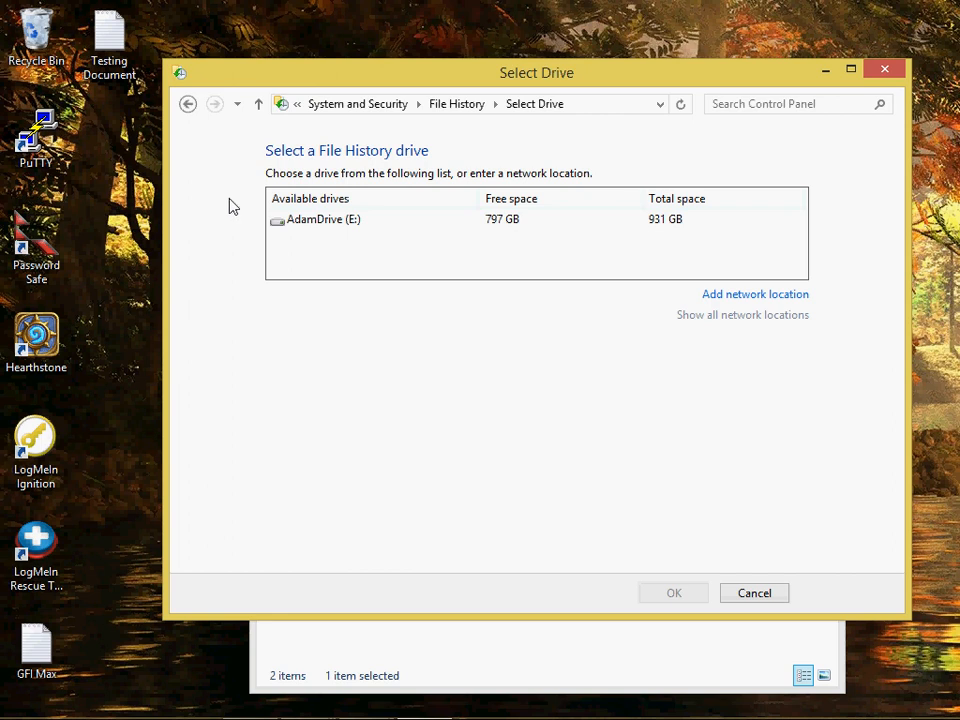
pyautogui.click(324, 218)
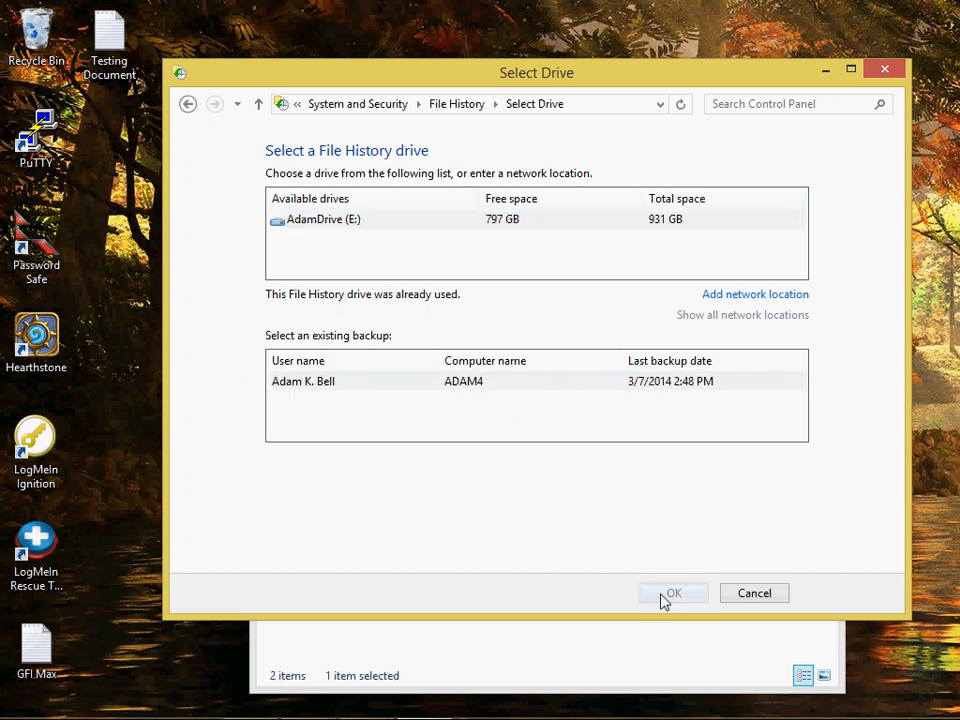
pyautogui.click(672, 592)
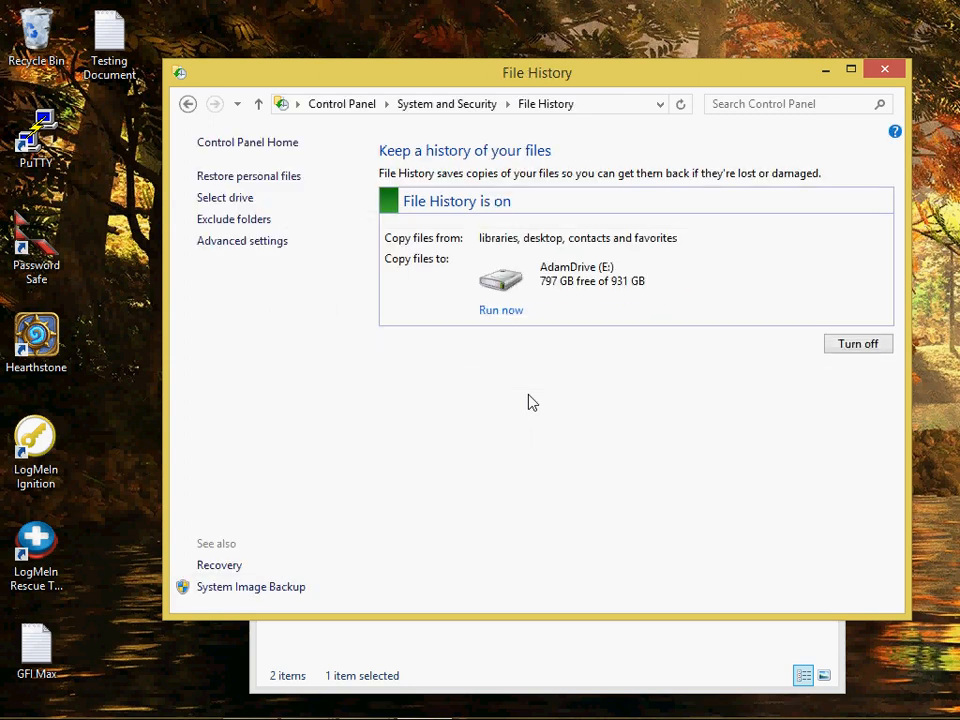
pyautogui.moveTo(600, 314)
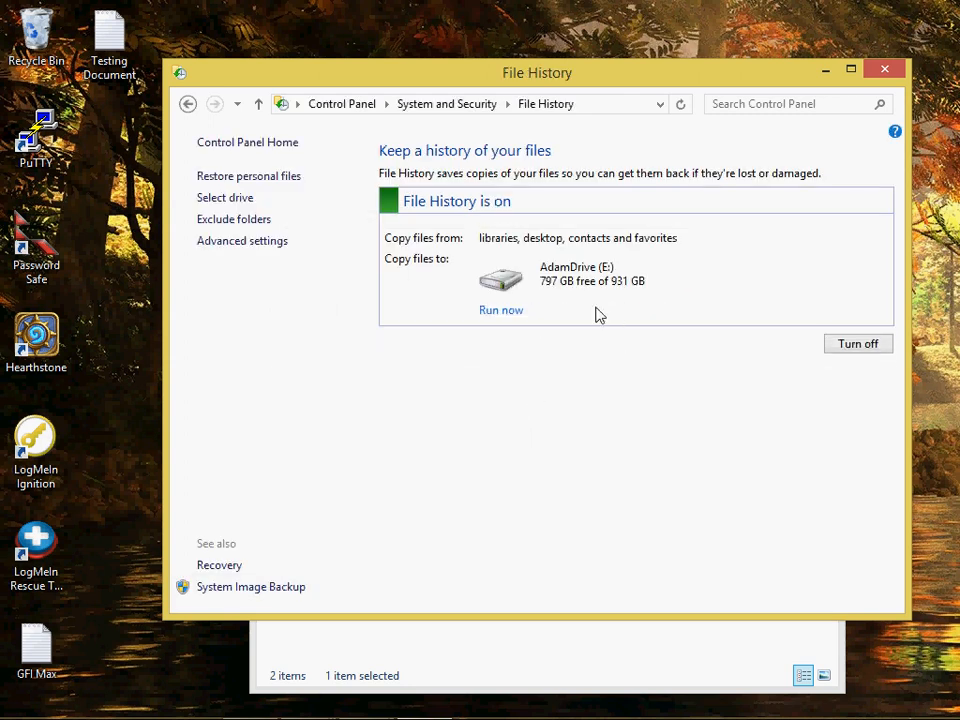
pyautogui.moveTo(512, 318)
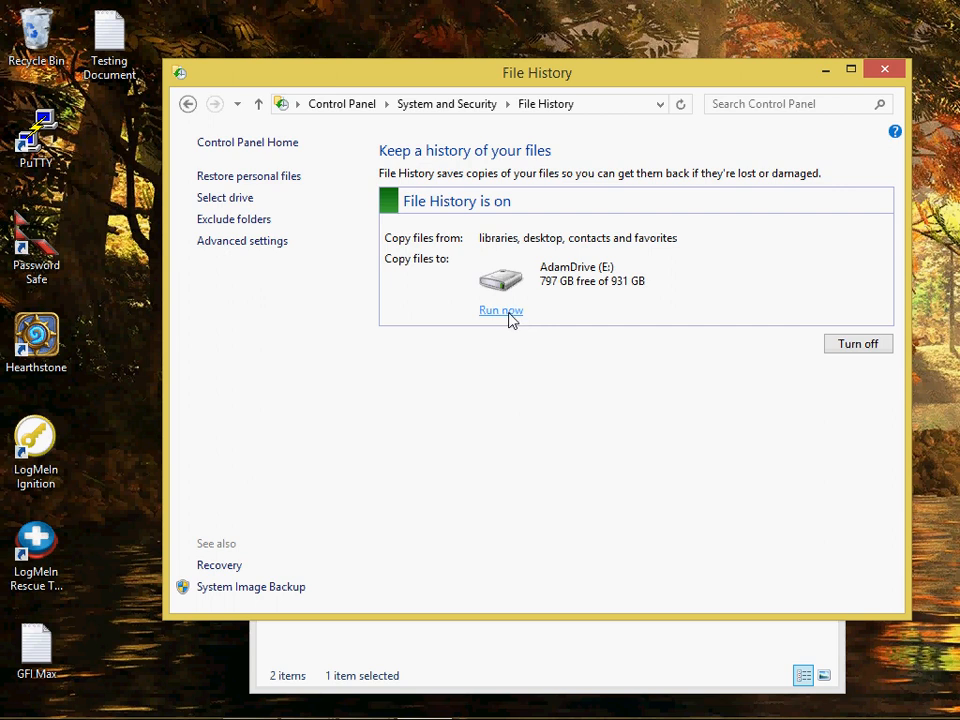
pyautogui.moveTo(880, 344)
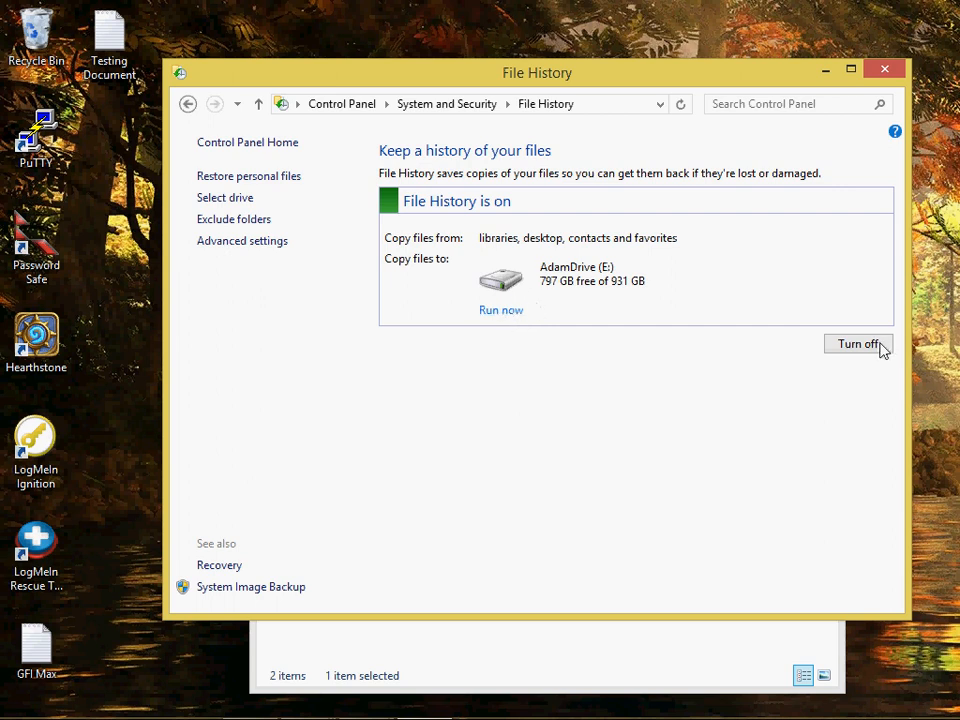
pyautogui.moveTo(570, 464)
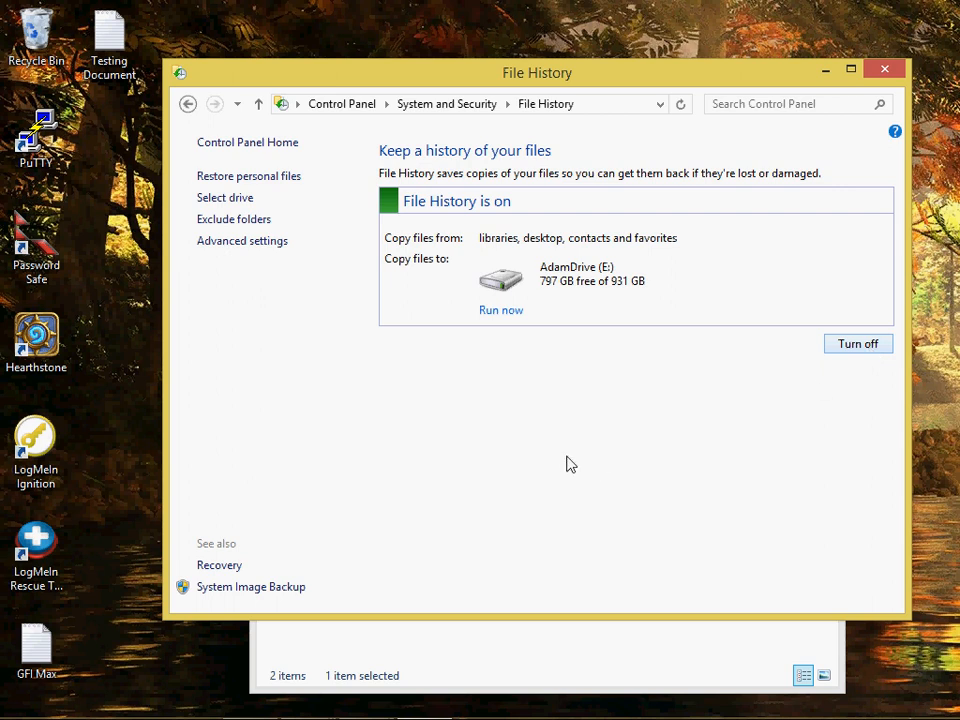
pyautogui.moveTo(324, 314)
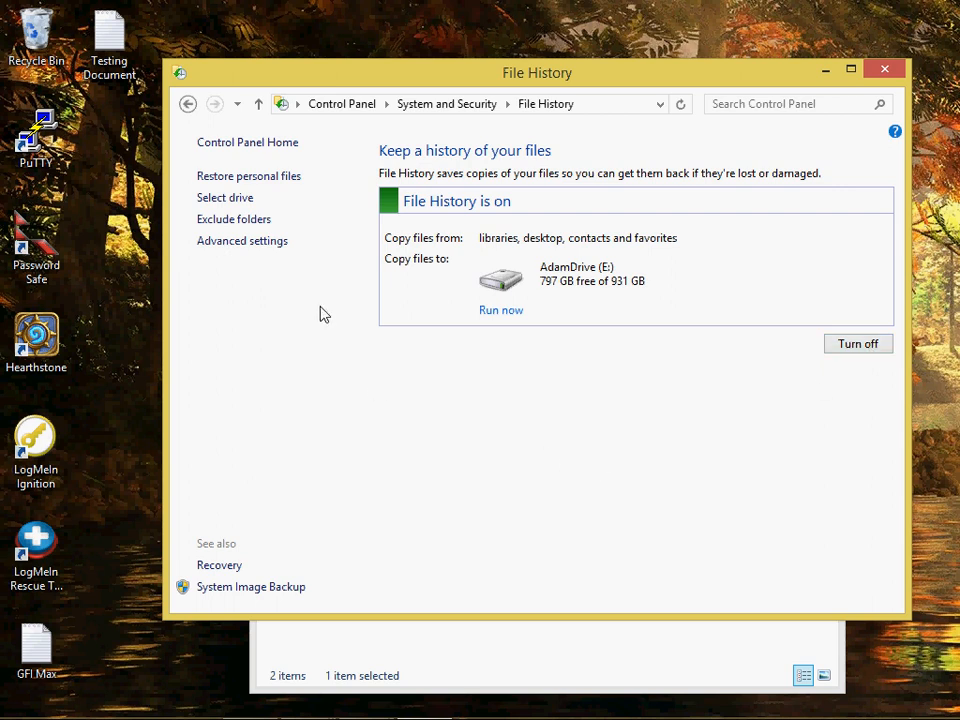
pyautogui.moveTo(284, 268)
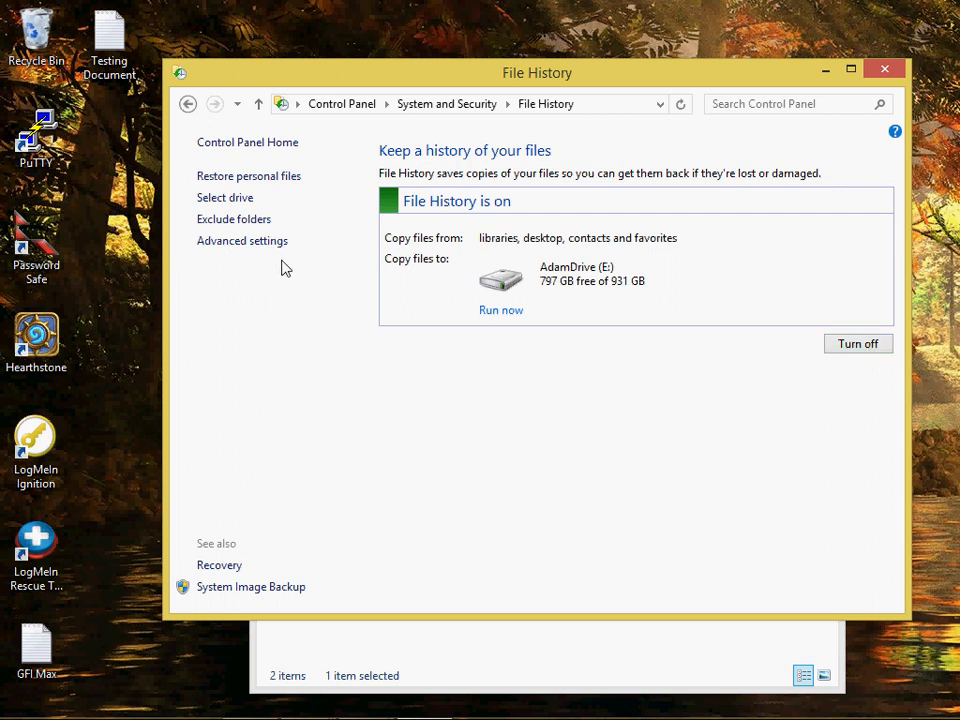
pyautogui.click(232, 218)
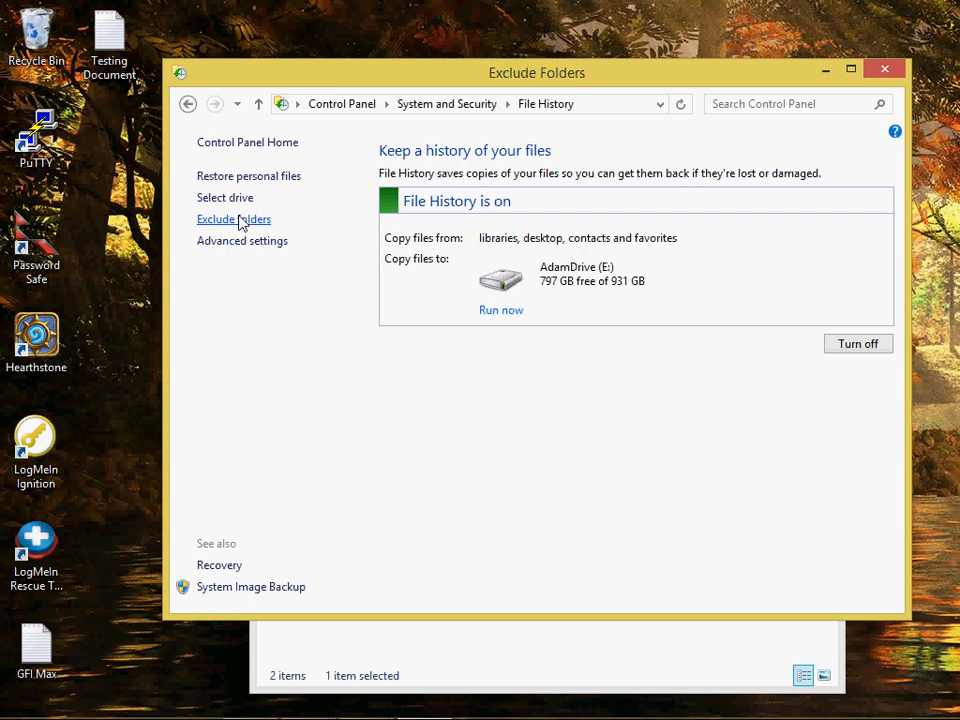
pyautogui.click(232, 218)
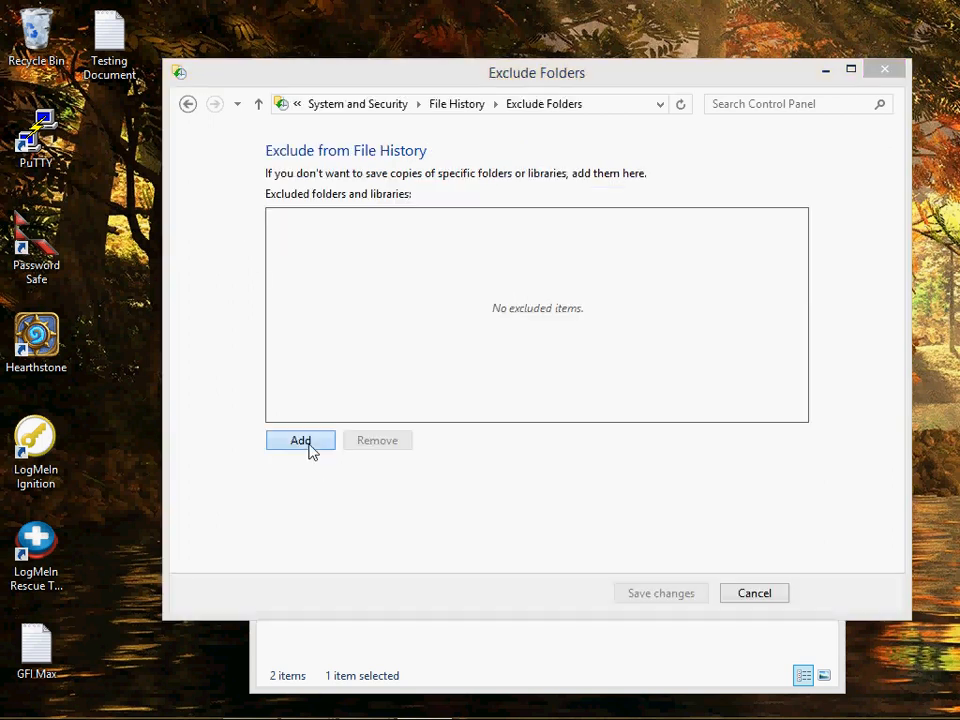
pyautogui.click(300, 440)
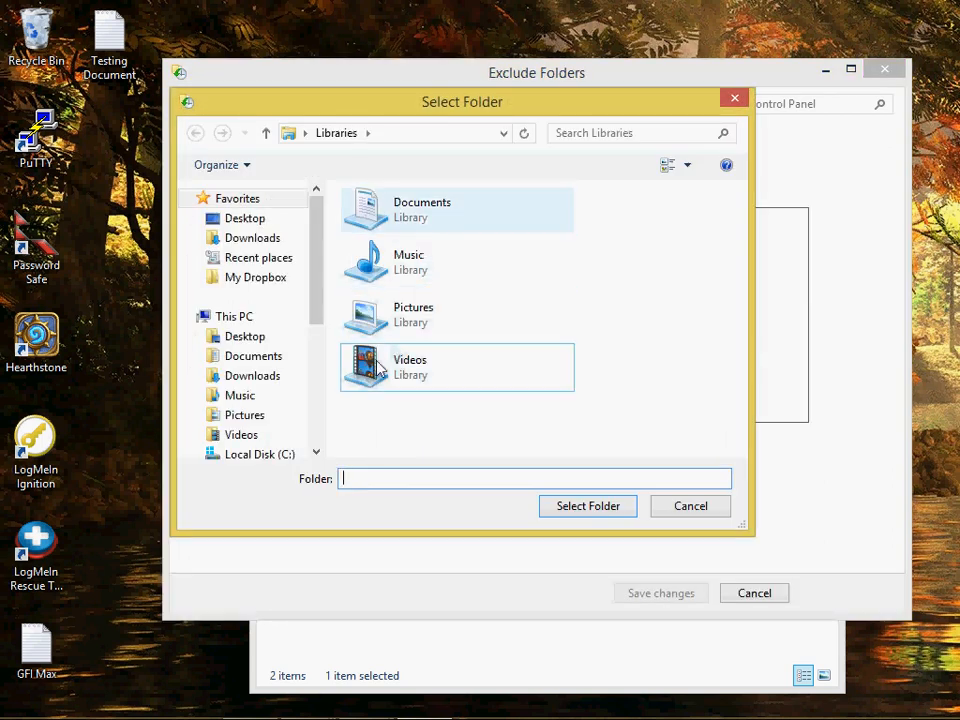
pyautogui.moveTo(422, 276)
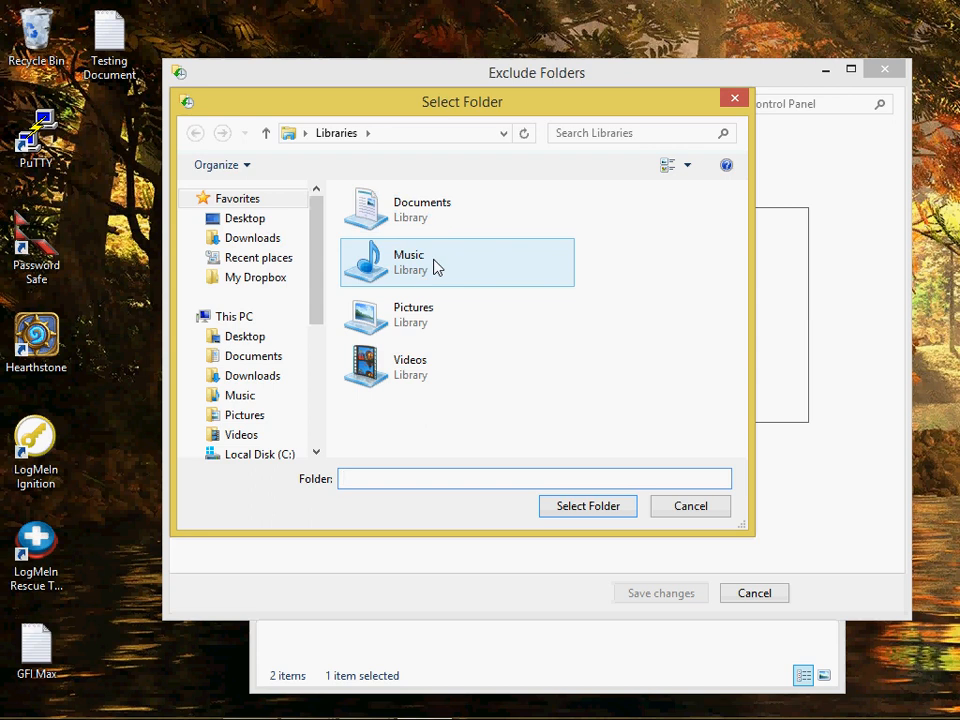
pyautogui.click(408, 262)
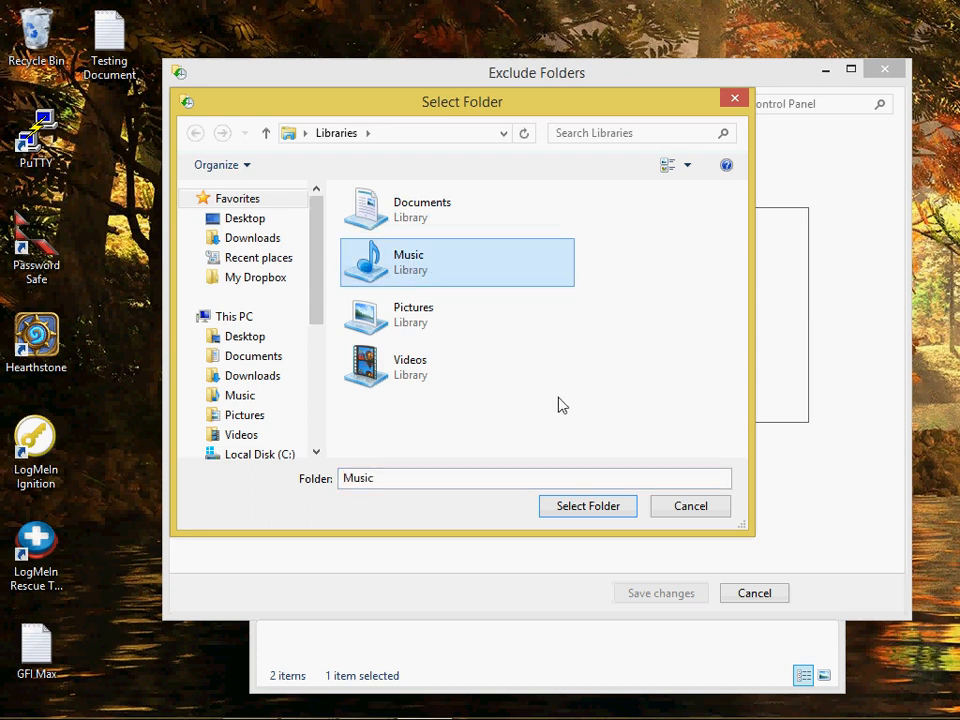
pyautogui.click(690, 506)
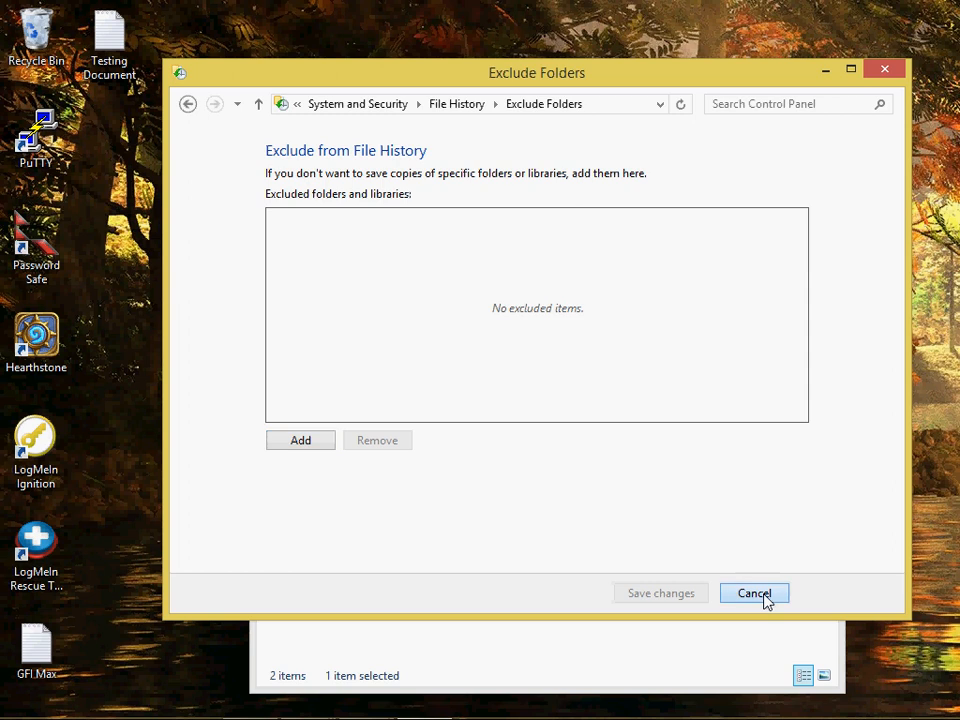
pyautogui.click(754, 592)
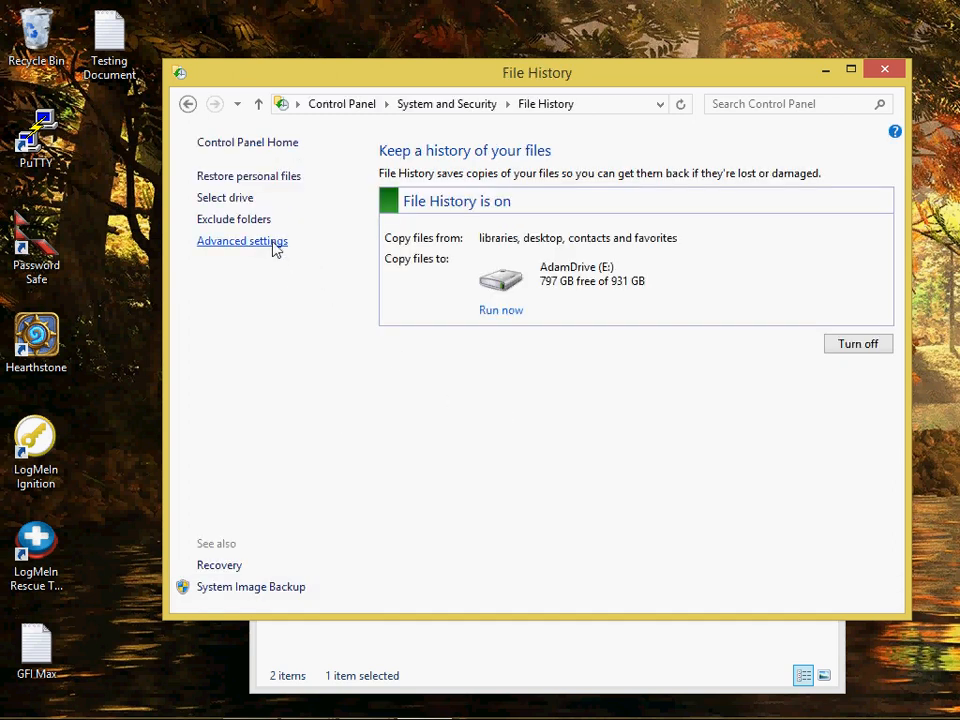
# In Advanced settings, review copy frequency (every hour) and version retention, keeping the defaults.
pyautogui.click(242, 240)
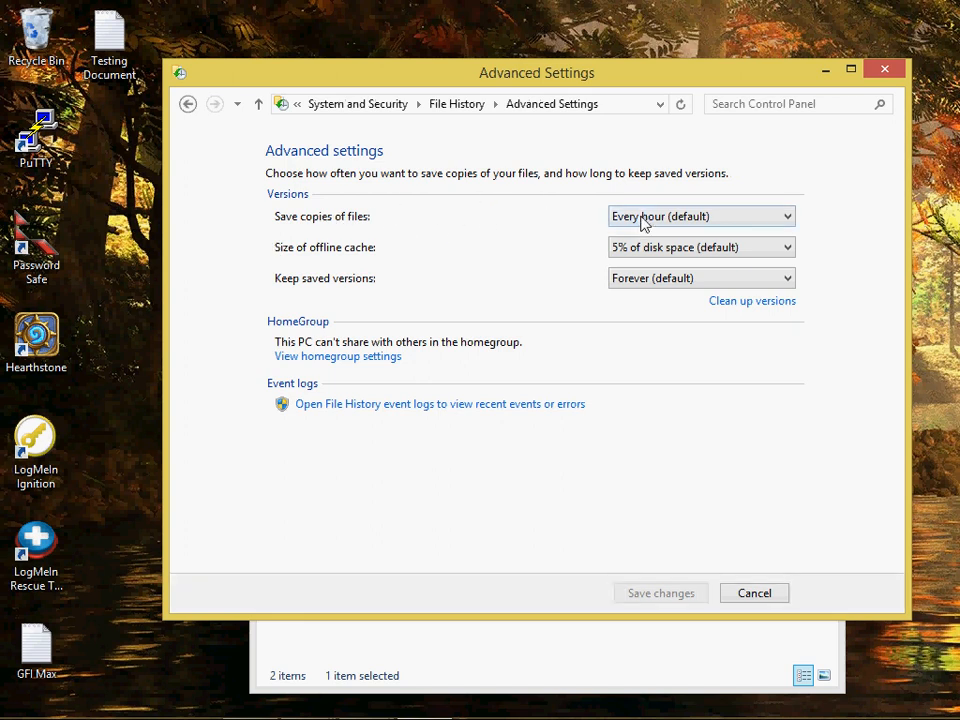
pyautogui.click(700, 216)
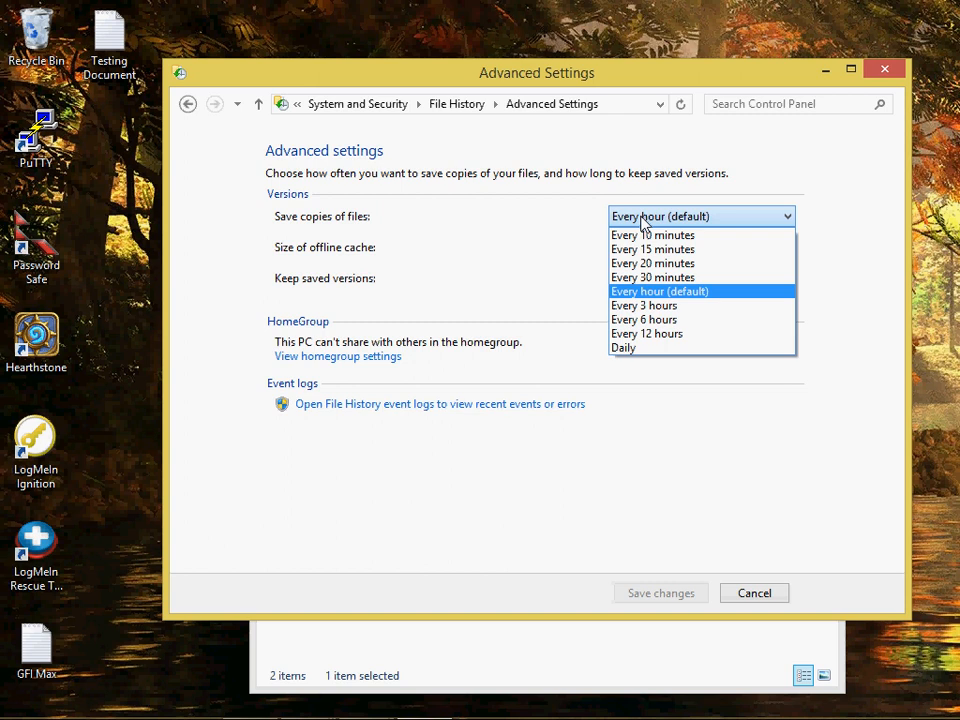
pyautogui.click(660, 292)
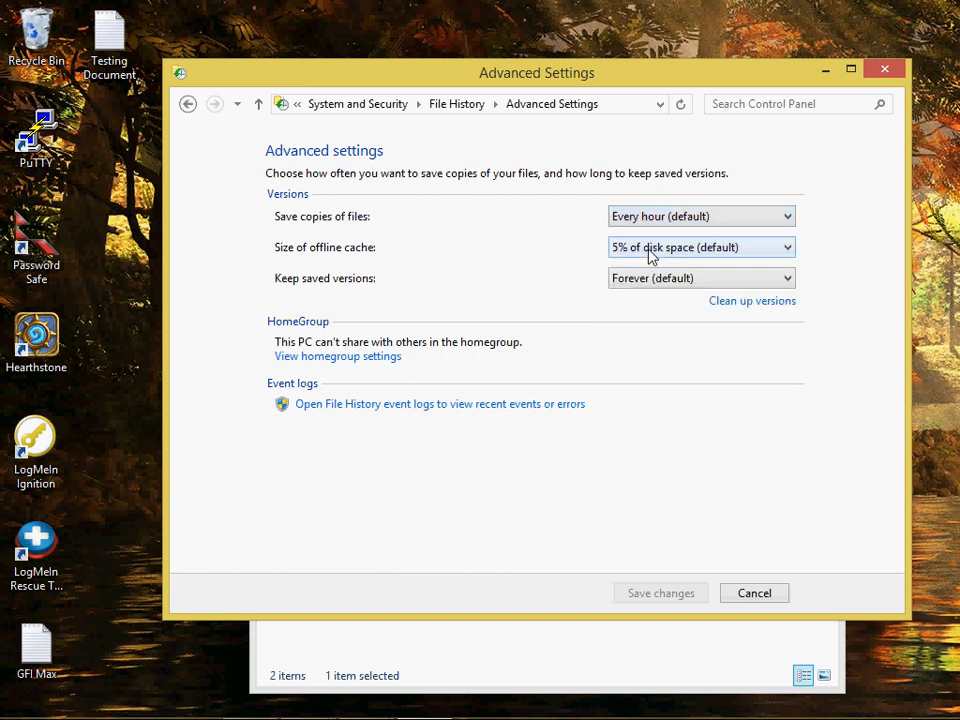
pyautogui.moveTo(696, 292)
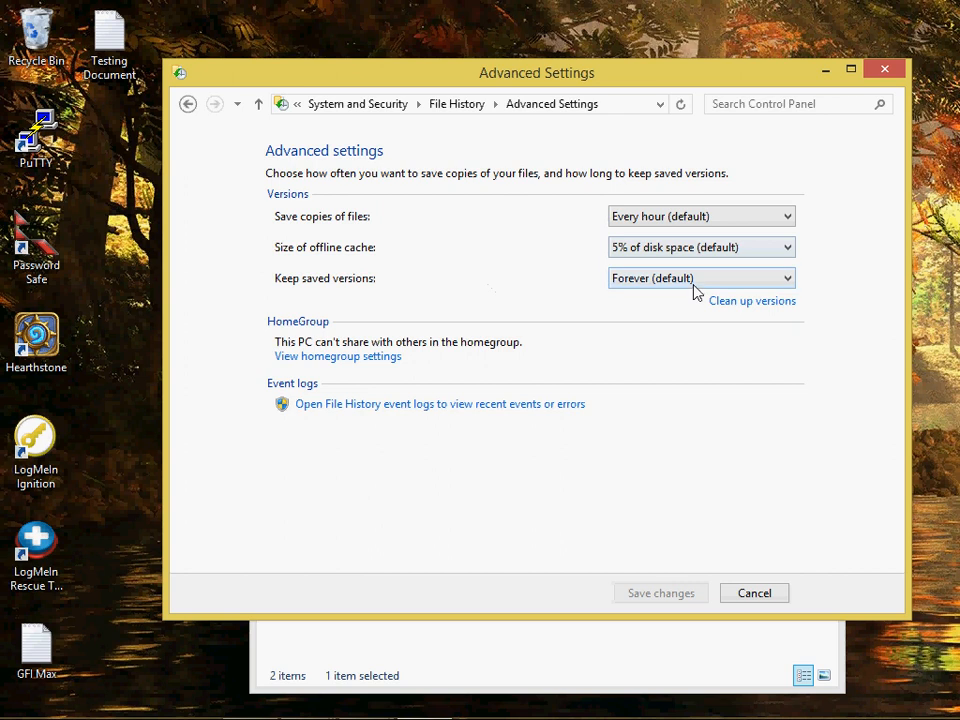
pyautogui.click(700, 278)
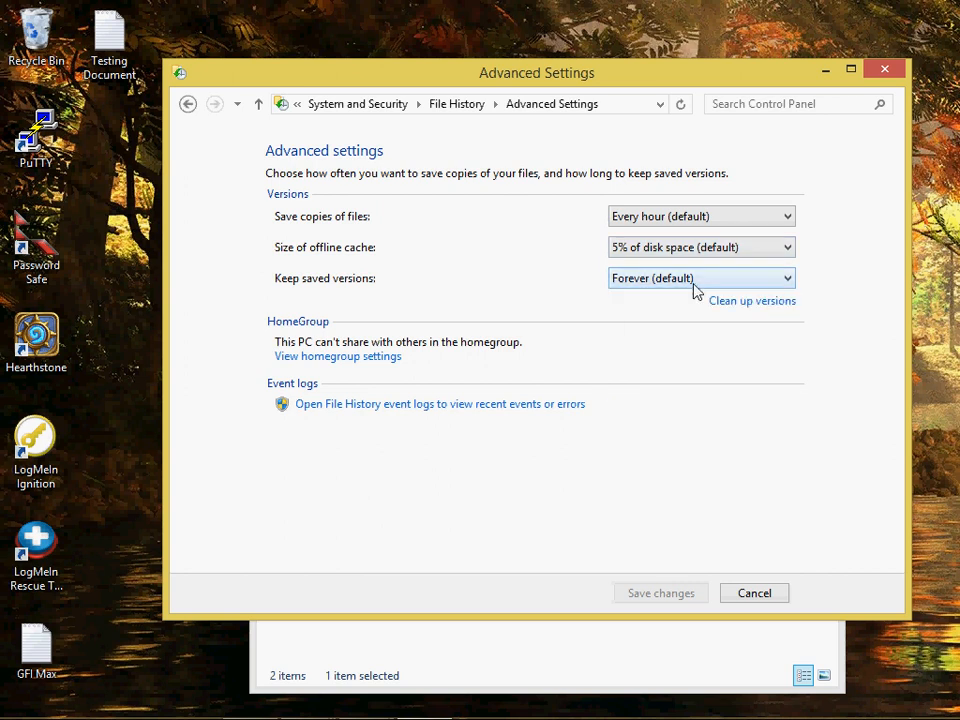
pyautogui.moveTo(740, 316)
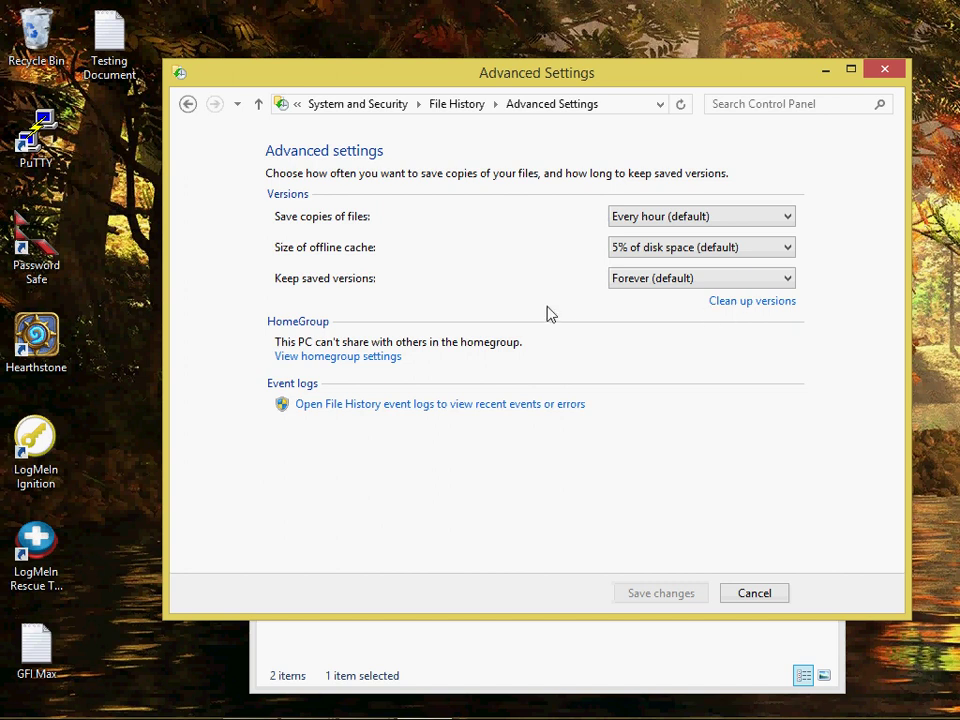
pyautogui.moveTo(470, 312)
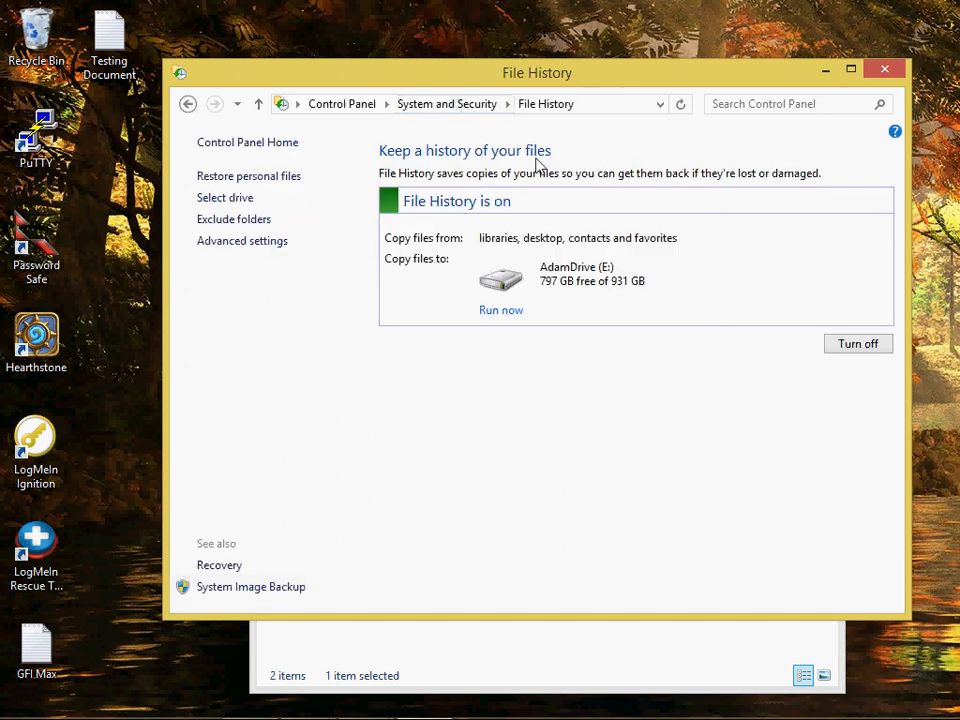
pyautogui.moveTo(246, 188)
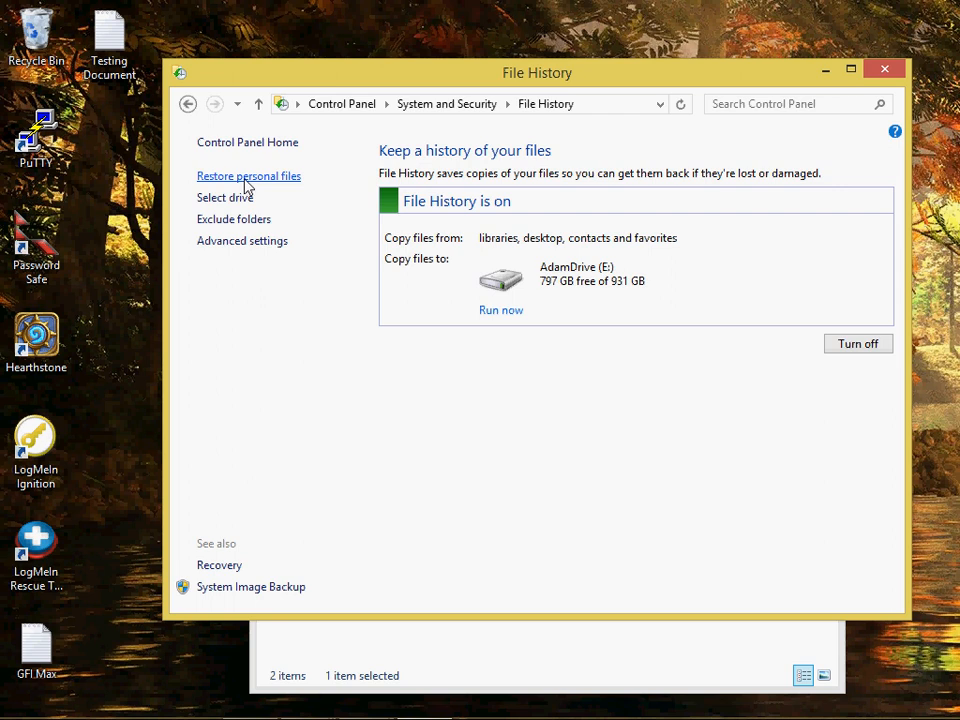
# In Restore personal files, browse backup versions and search the saved files for 'te'.
pyautogui.click(248, 176)
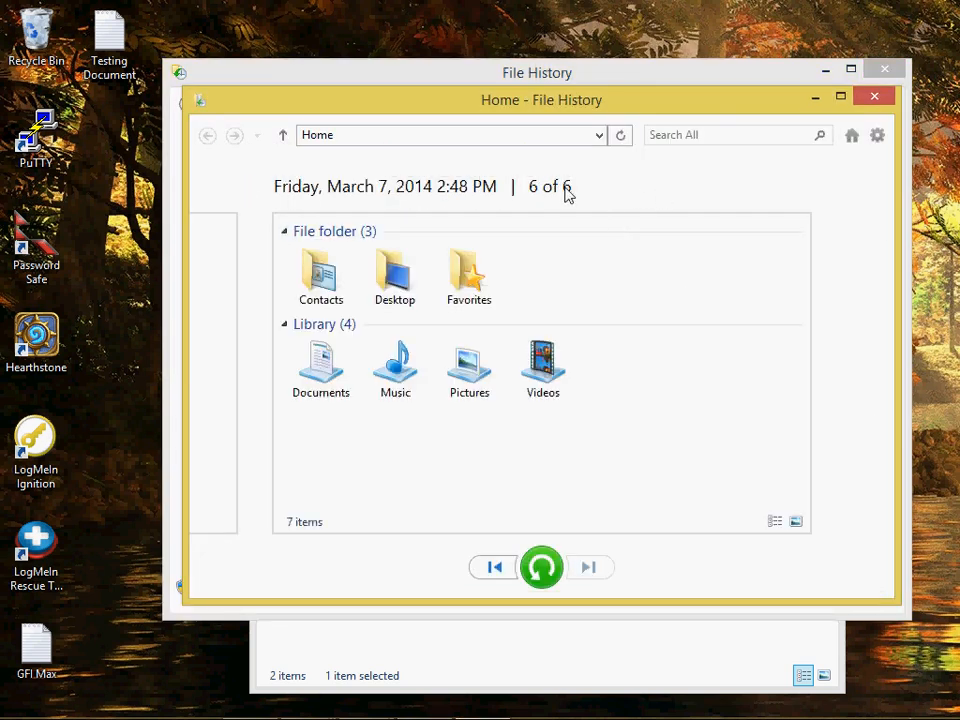
pyautogui.click(468, 276)
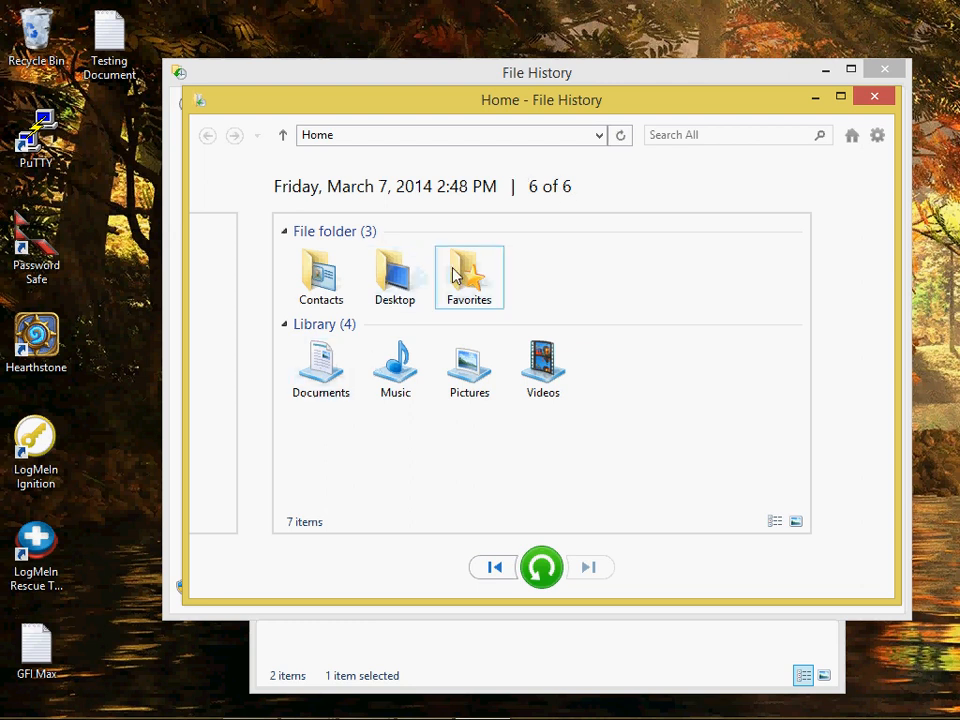
pyautogui.moveTo(426, 198)
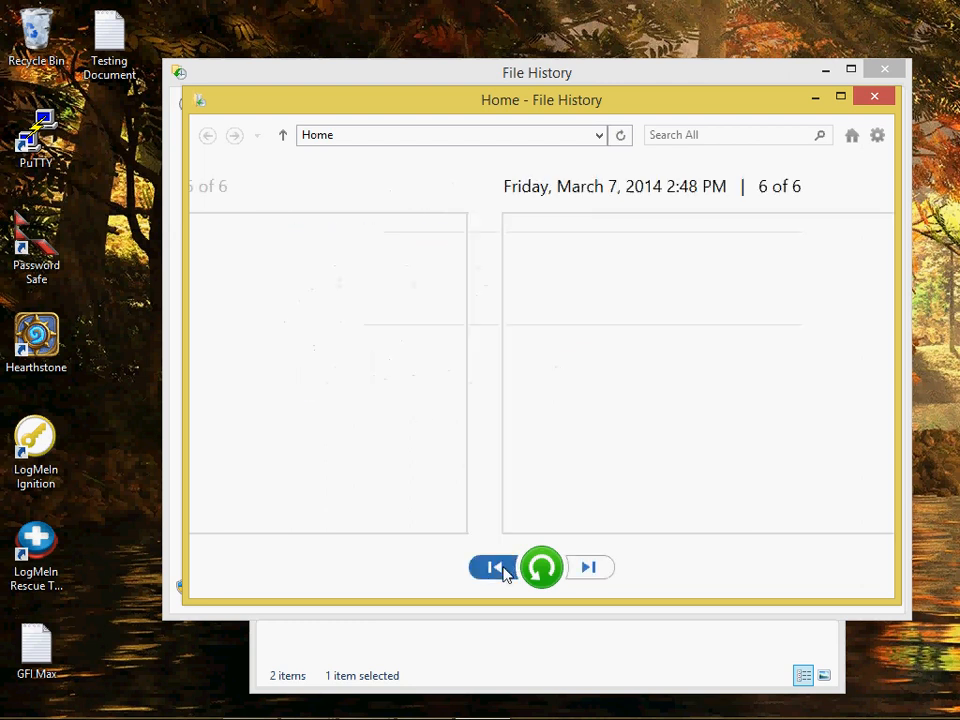
pyautogui.click(492, 568)
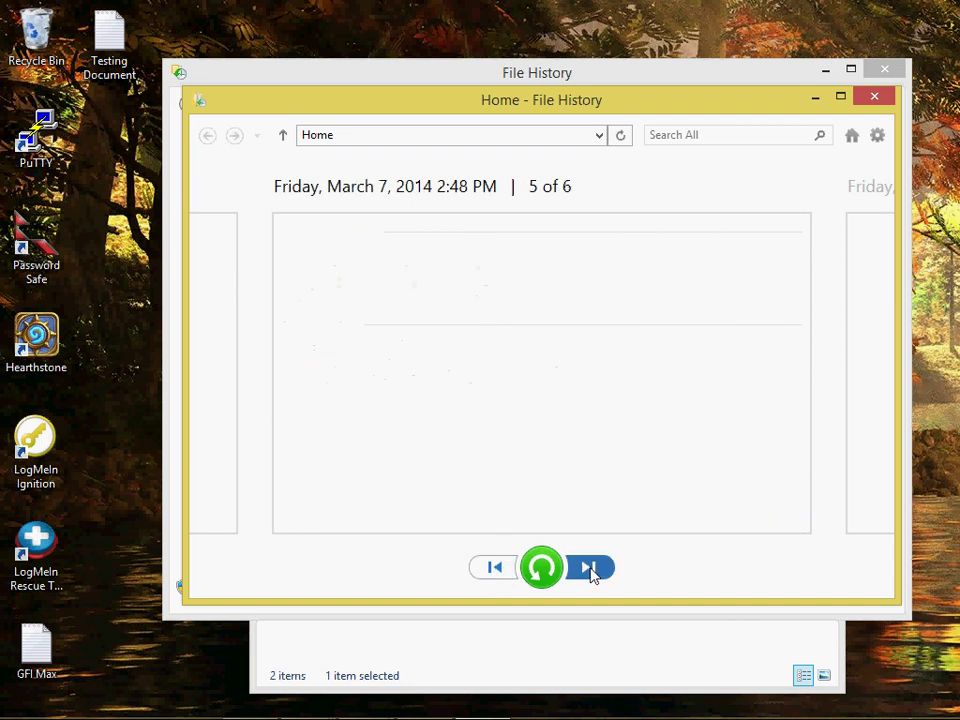
pyautogui.click(590, 568)
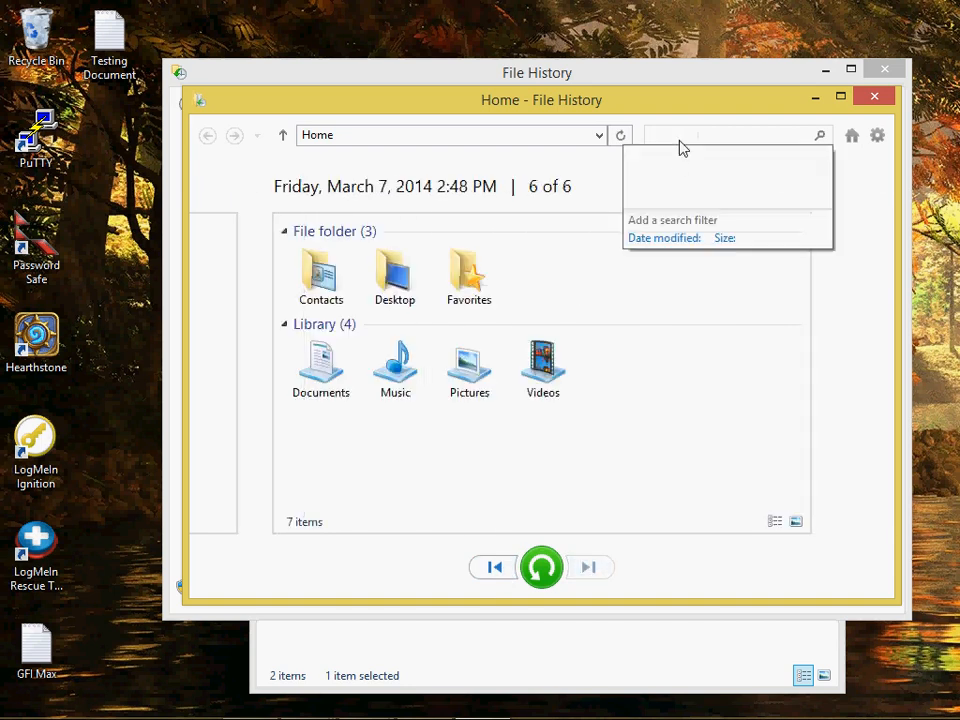
pyautogui.write('test')
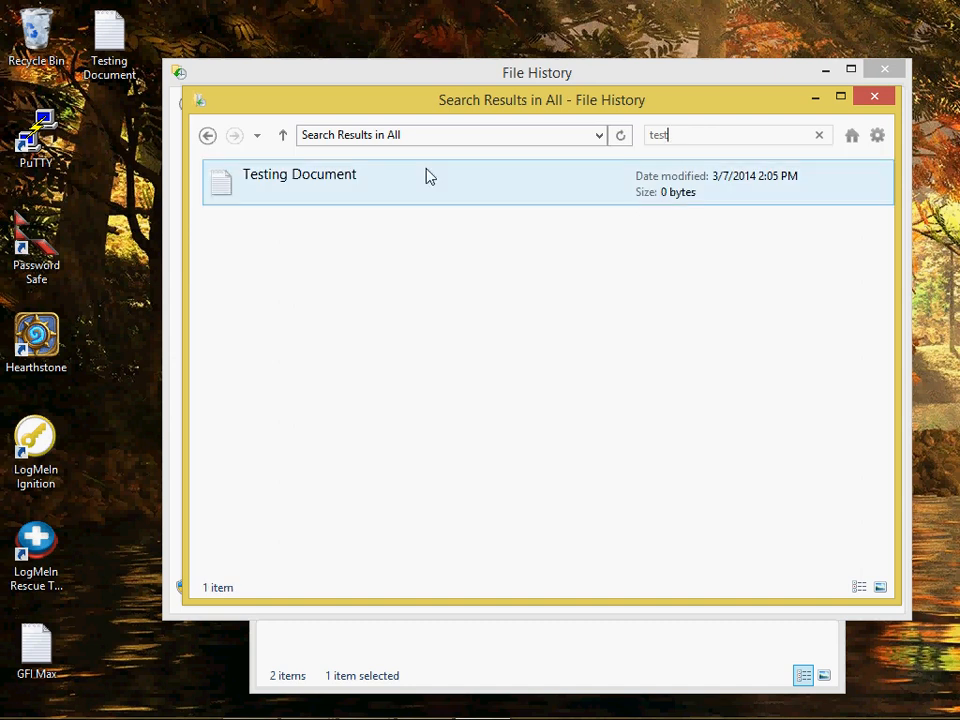
# Preview the saved versions of Testing Document, showing version 1 of 4.
pyautogui.click(304, 180)
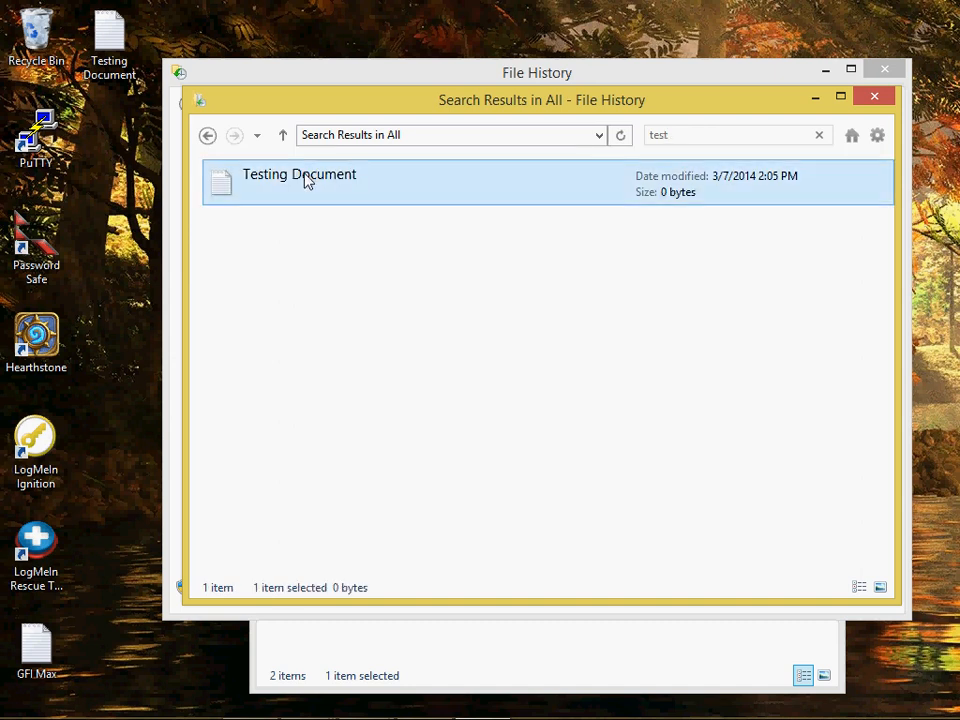
pyautogui.rightClick(304, 180)
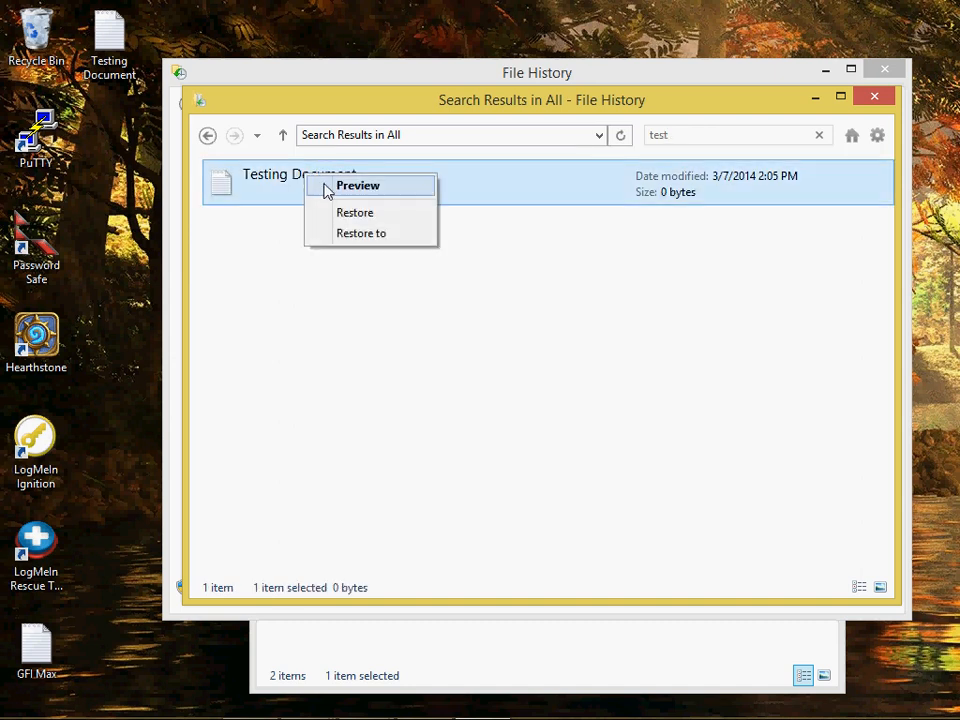
pyautogui.click(356, 184)
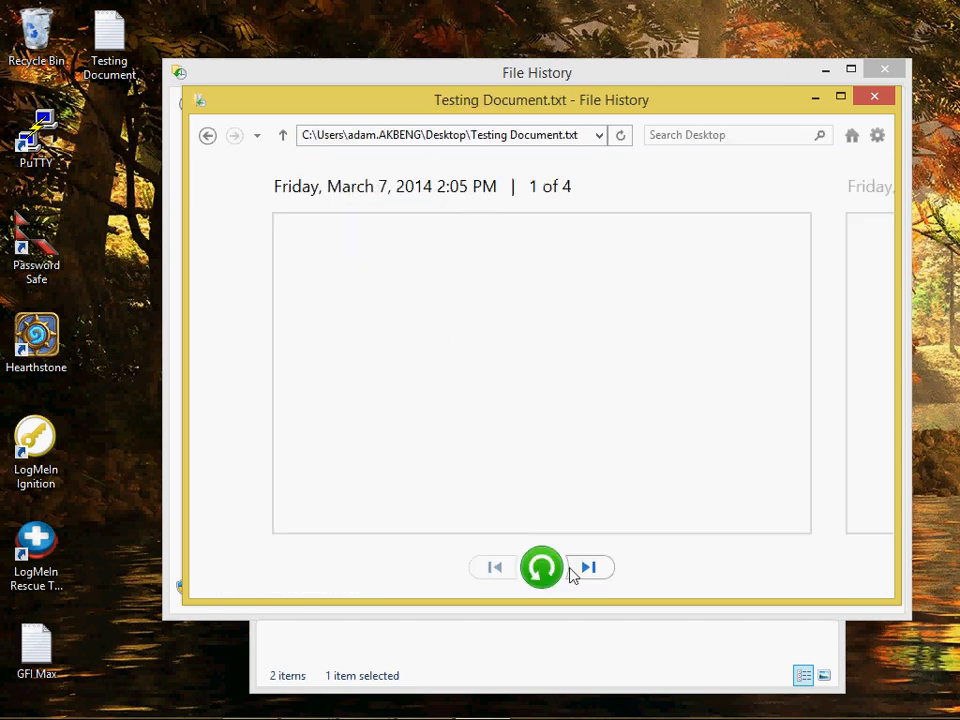
# Advance to version 4 of 4 with both testing lines and restore it over the desktop copy.
pyautogui.click(588, 568)
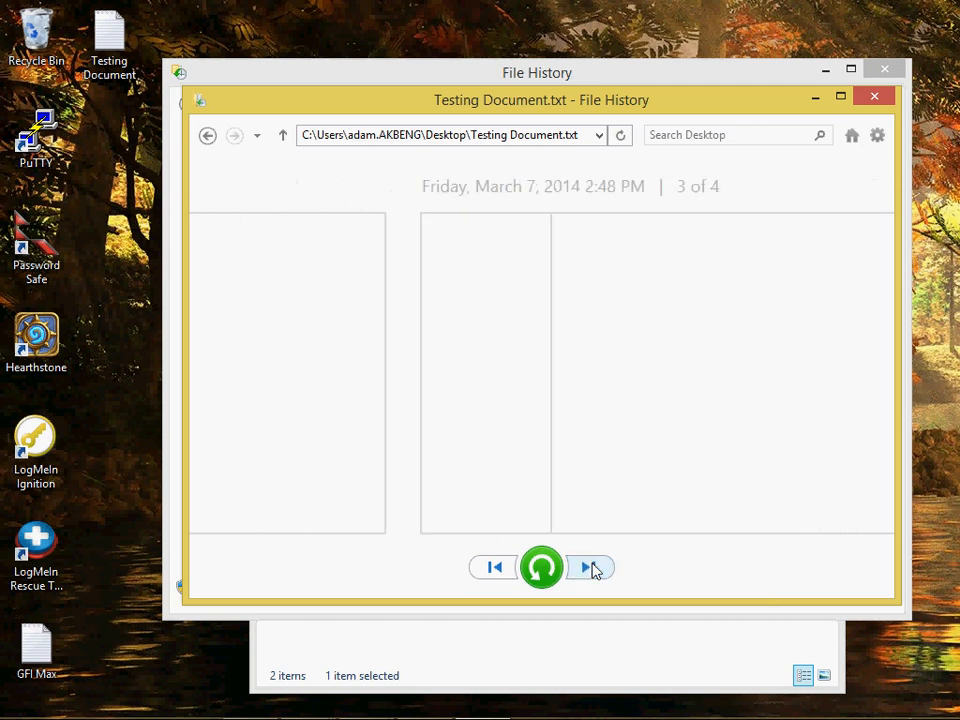
pyautogui.click(588, 568)
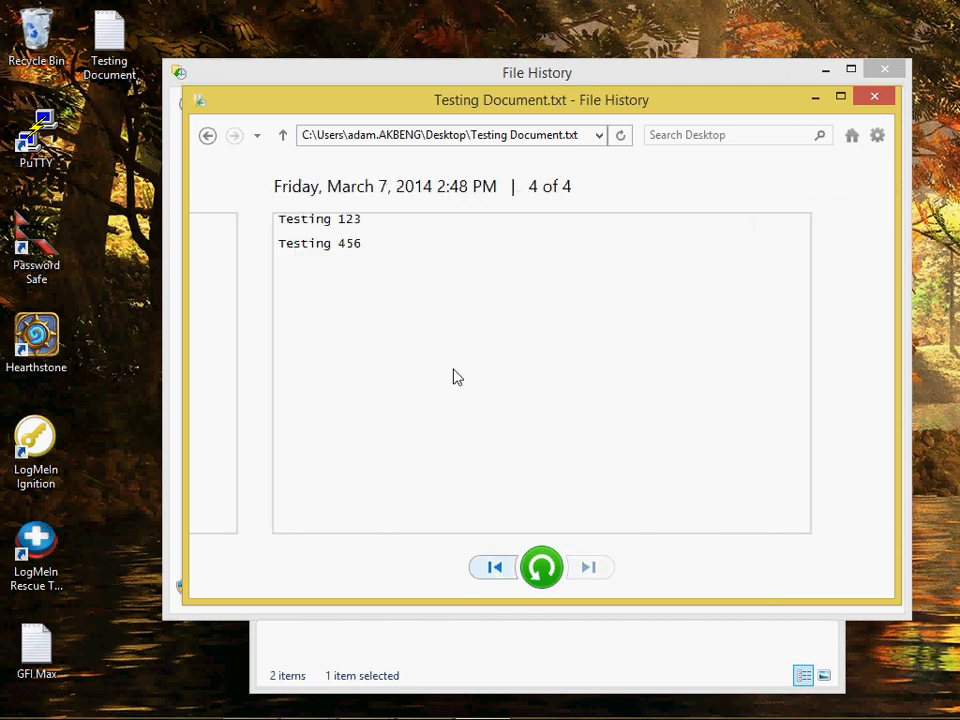
pyautogui.moveTo(504, 334)
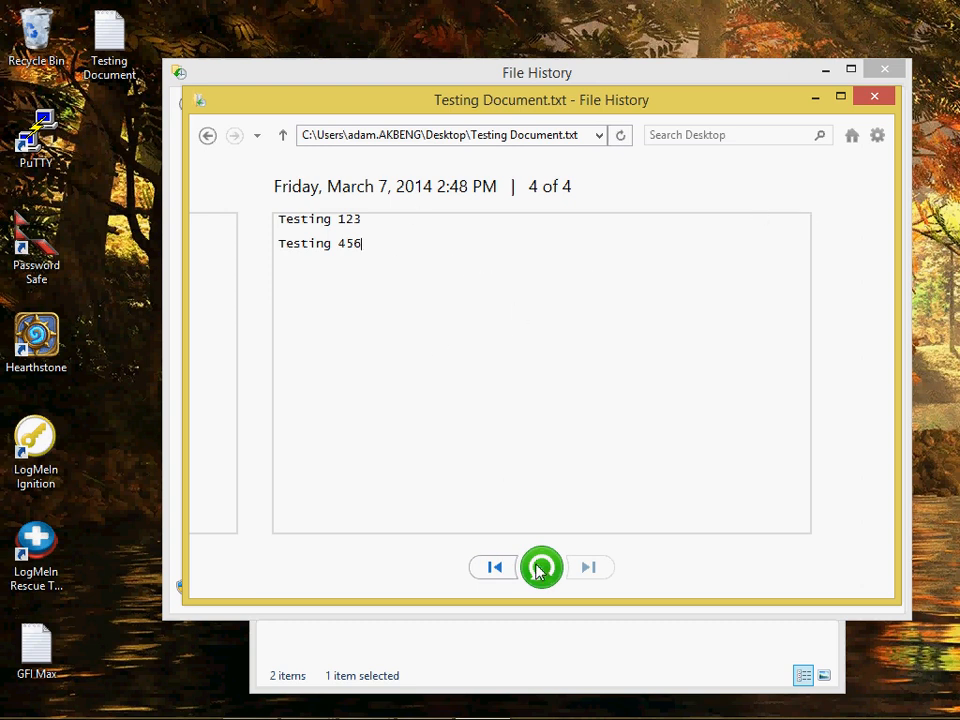
pyautogui.click(540, 568)
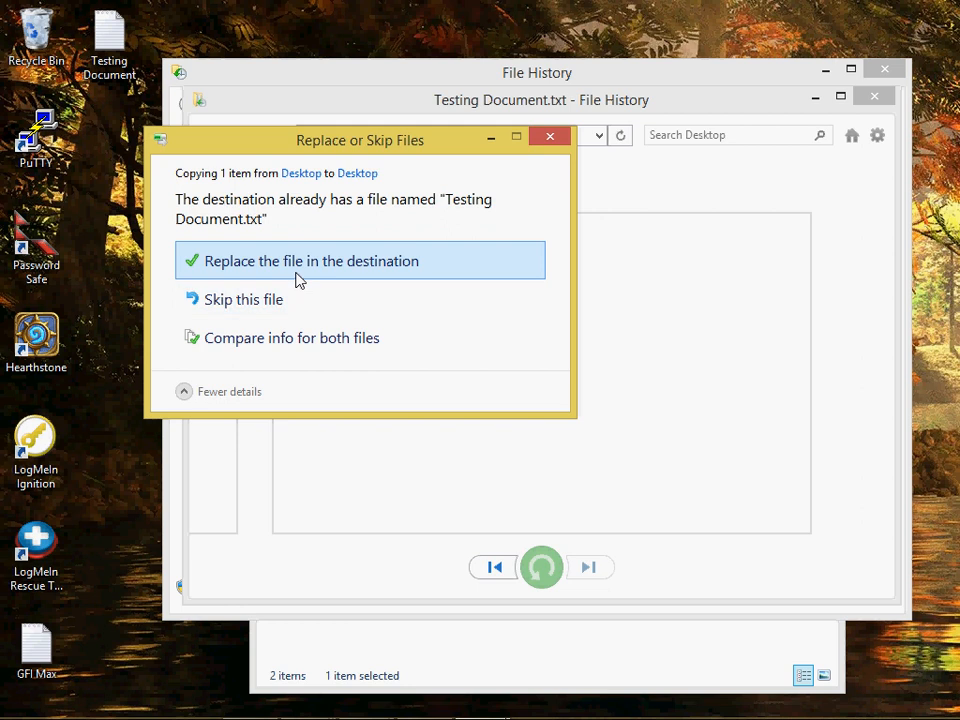
pyautogui.moveTo(258, 298)
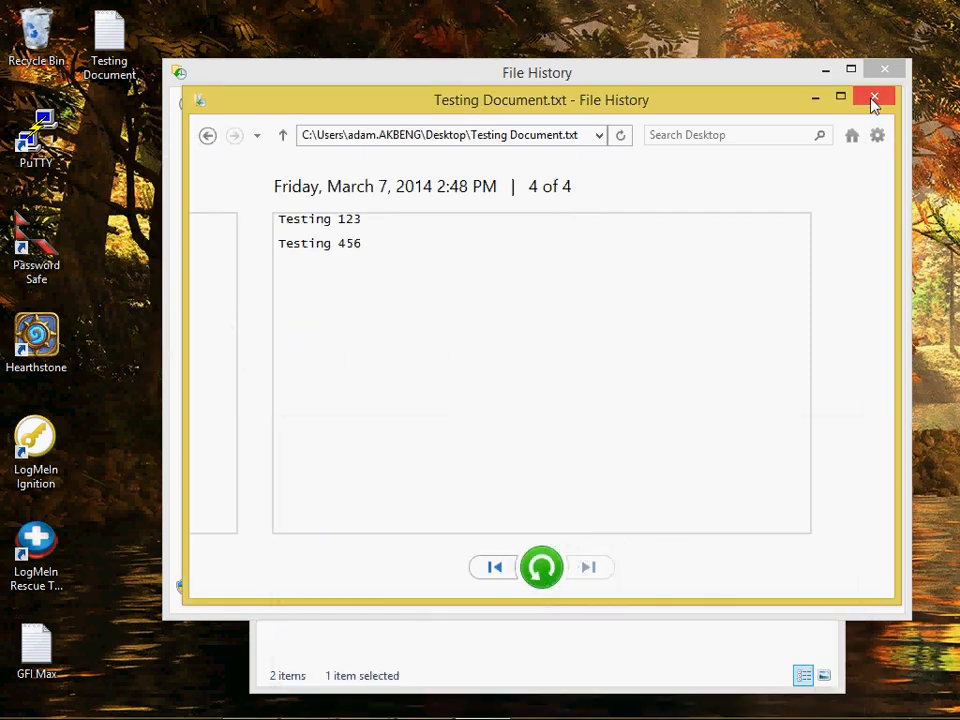
# Close the version preview and position the AdamDrive (E:) window below File History.
pyautogui.click(876, 96)
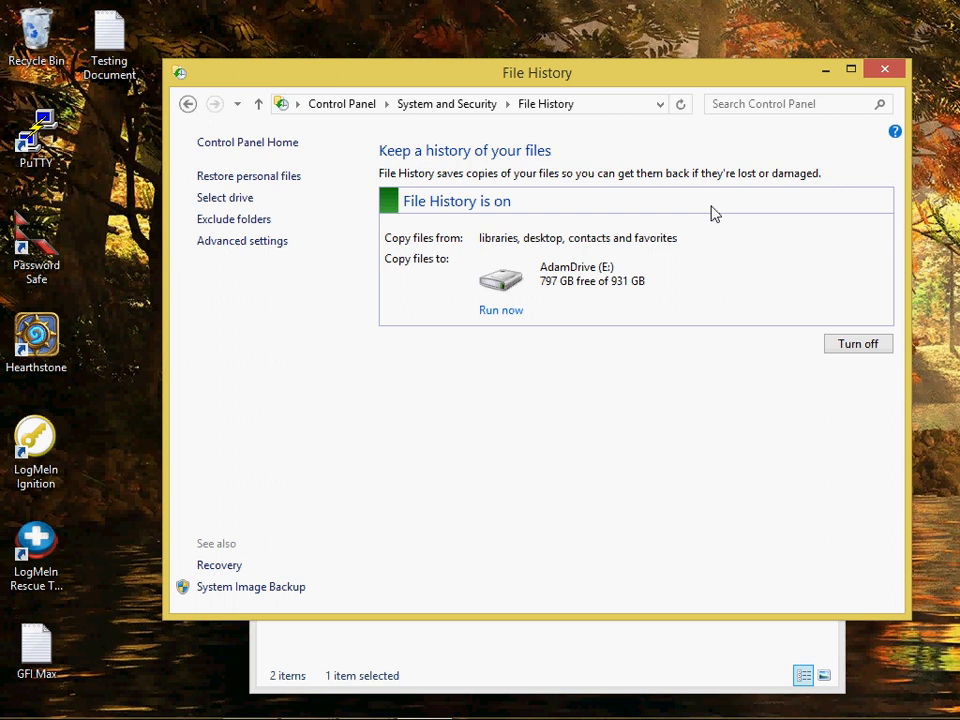
pyautogui.moveTo(660, 486)
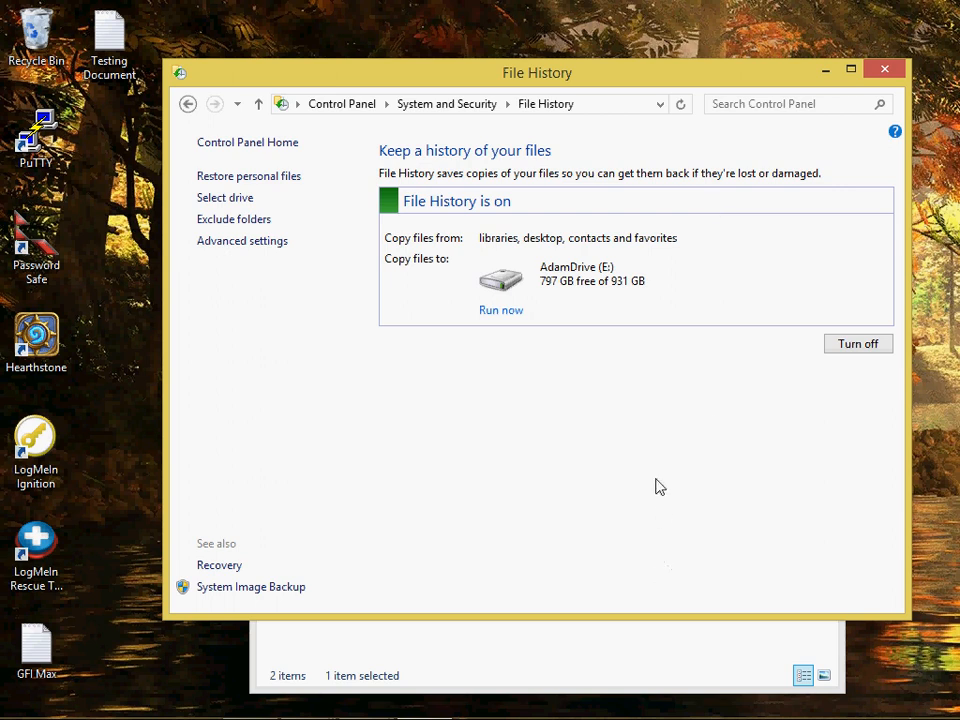
pyautogui.moveTo(532, 638)
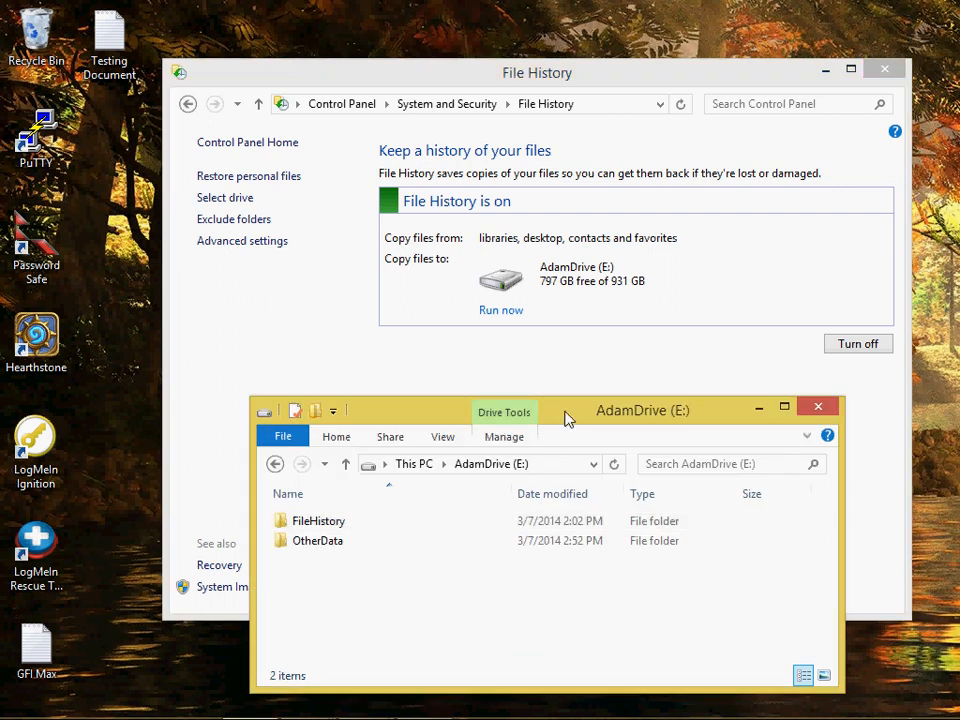
pyautogui.moveTo(644, 410); pyautogui.dragTo(604, 224)
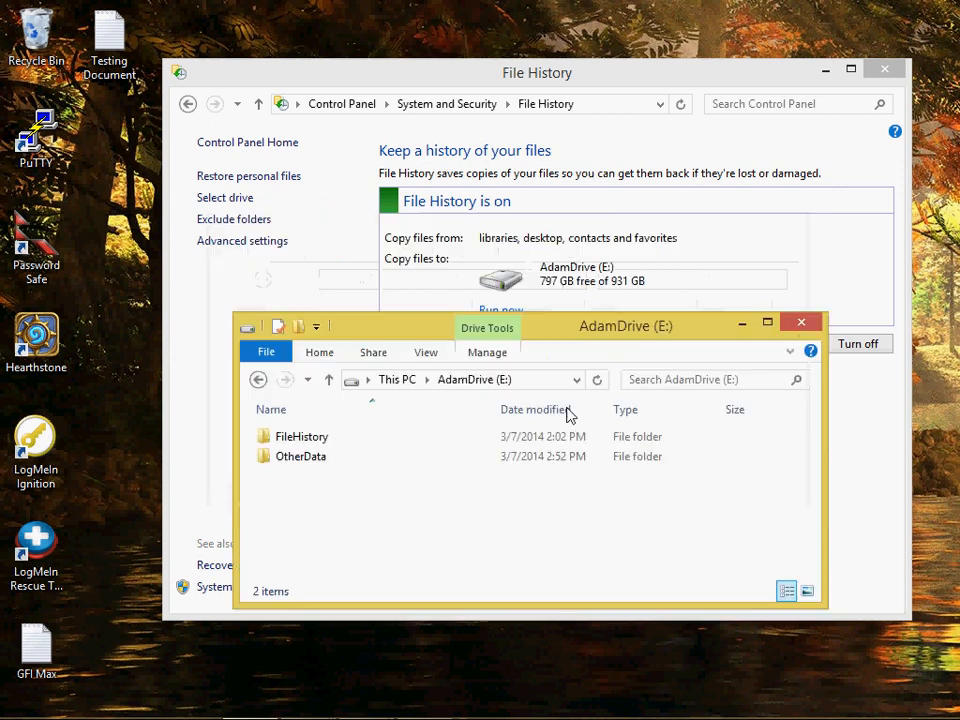
pyautogui.moveTo(624, 324); pyautogui.dragTo(656, 436)
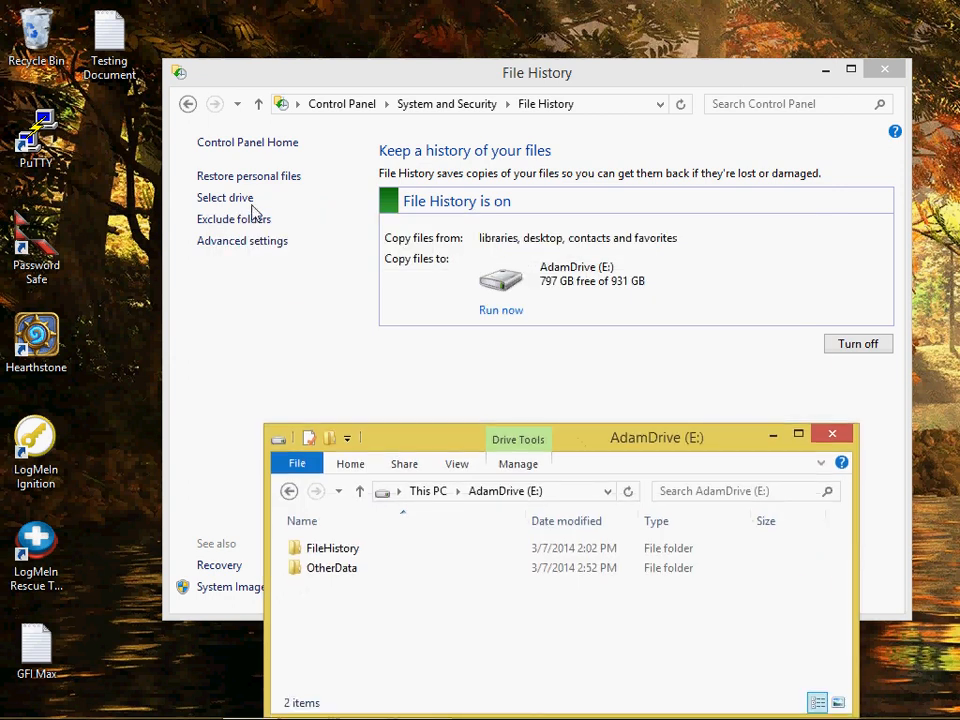
# Reach the Select Drive page listing AdamDrive (E:), cancelling out of Add network location.
pyautogui.click(224, 198)
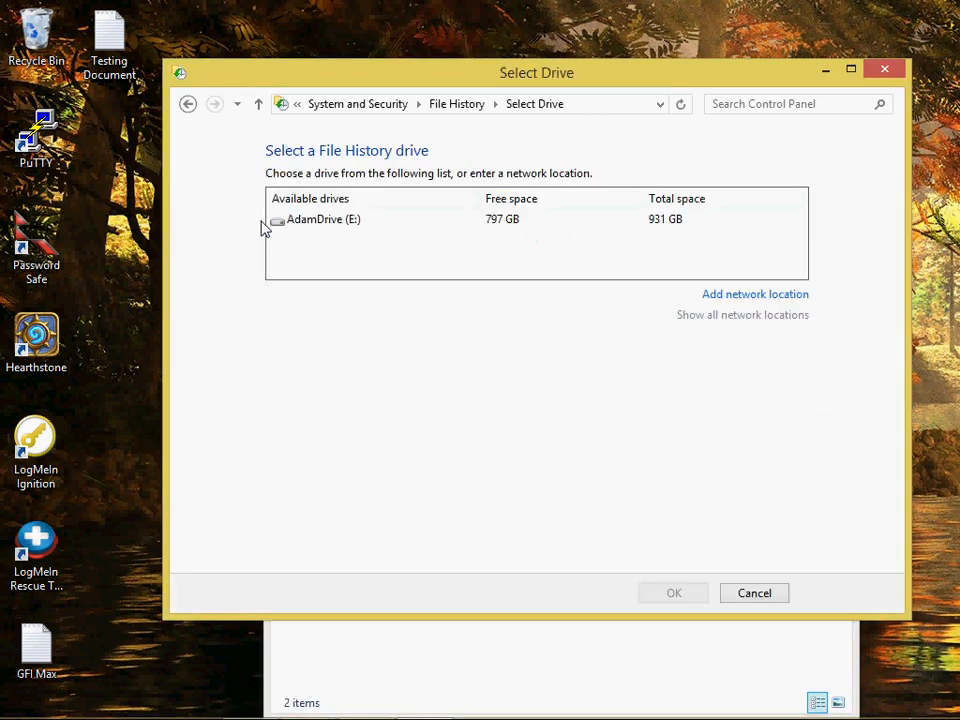
pyautogui.moveTo(746, 304)
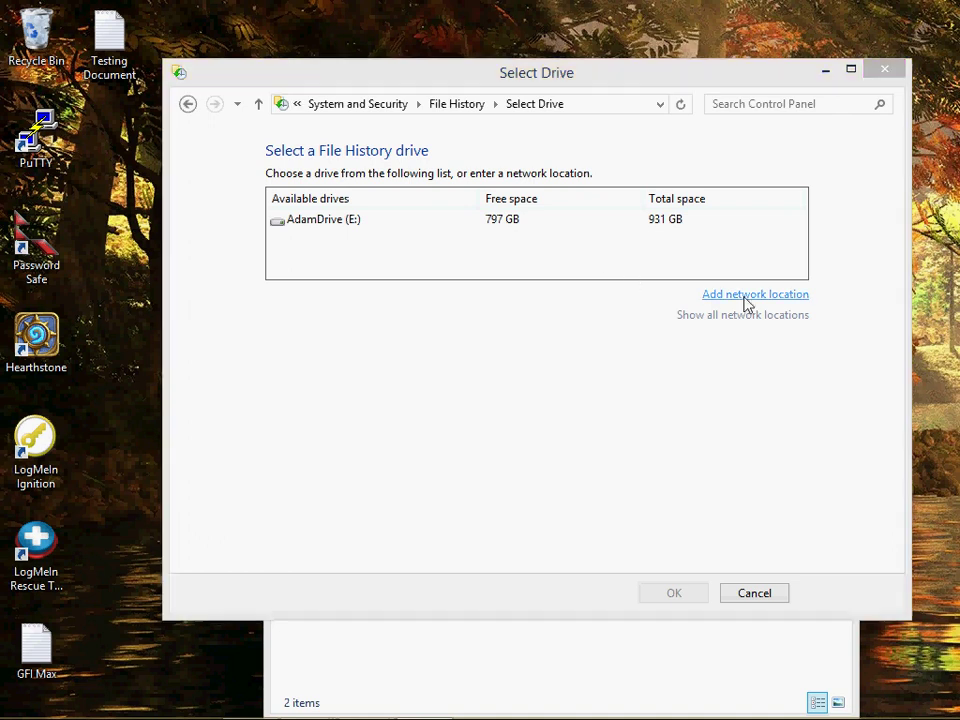
pyautogui.click(756, 294)
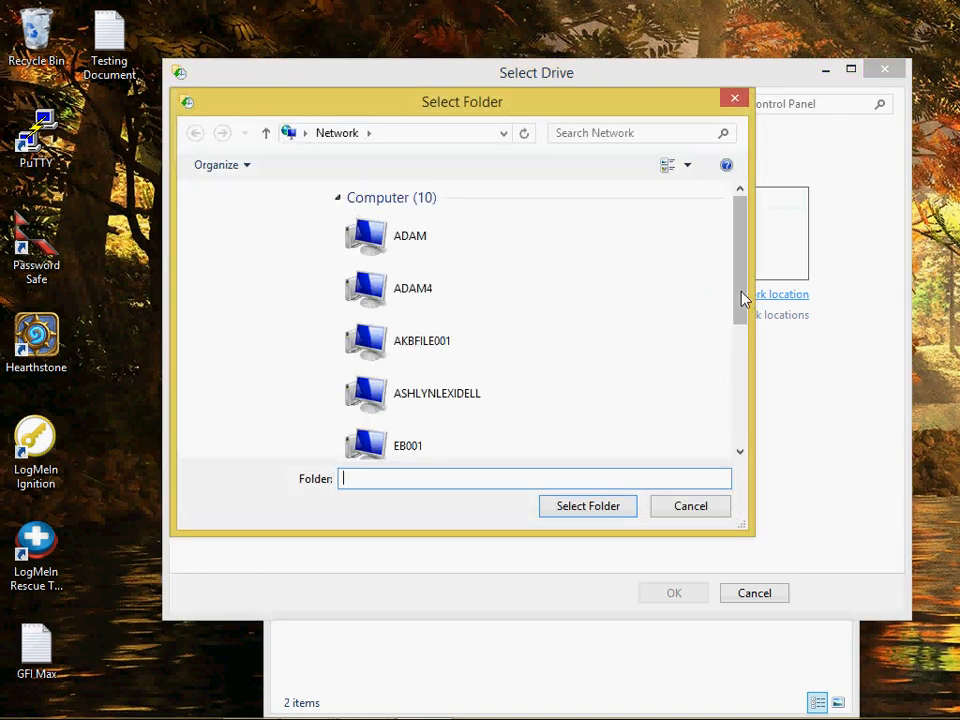
pyautogui.click(690, 506)
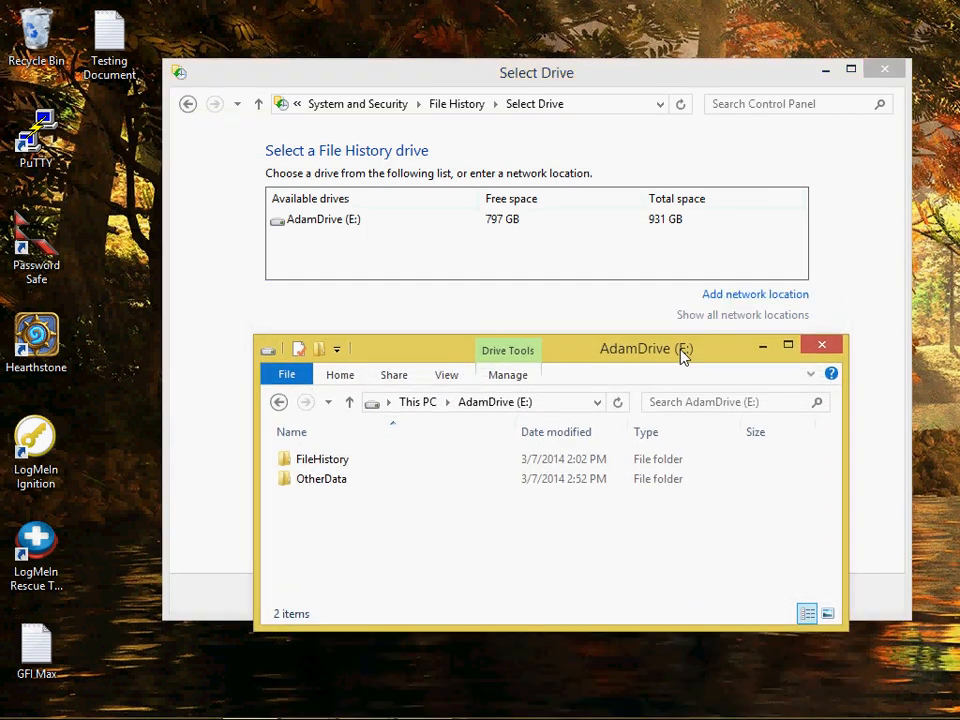
# On AdamDrive, drill into FileHistory through the user and ADAM4 computer backup folders.
pyautogui.click(320, 478)
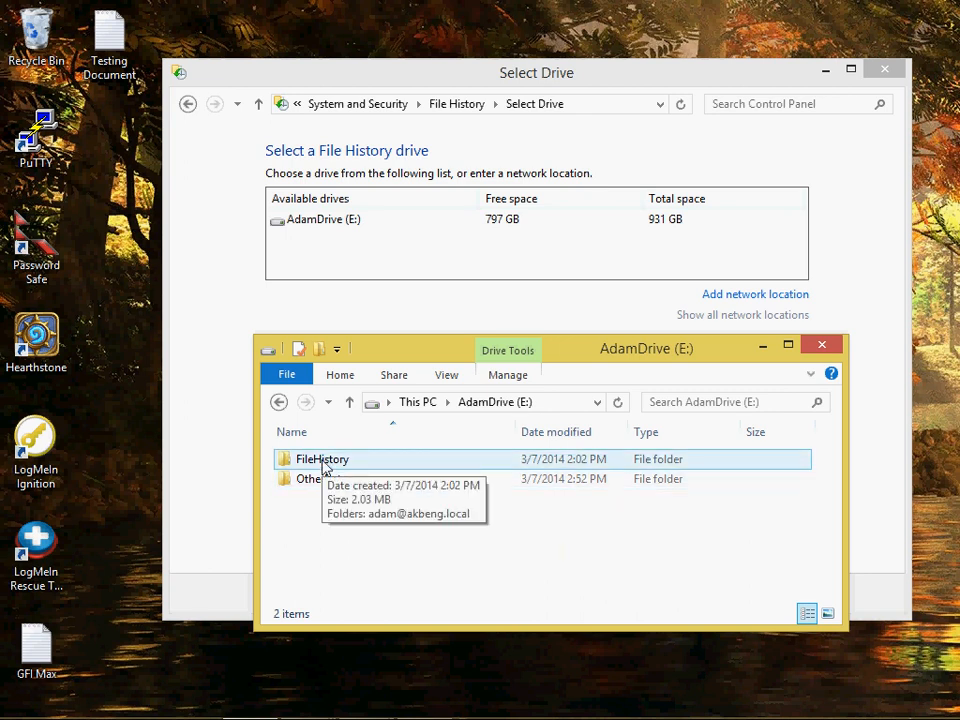
pyautogui.click(322, 458)
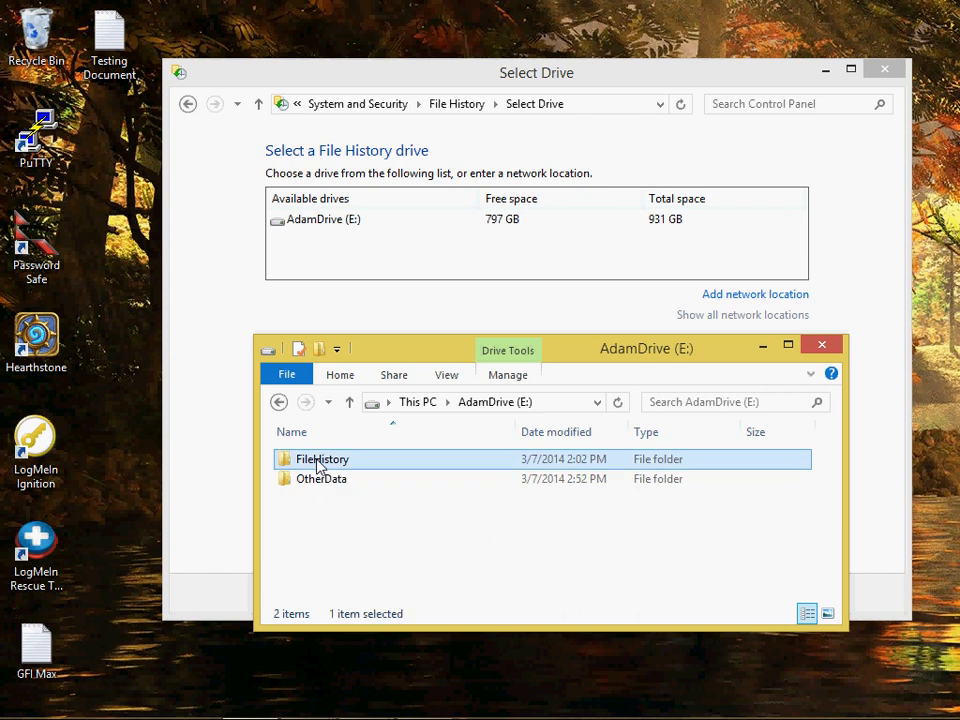
pyautogui.doubleClick(322, 458)
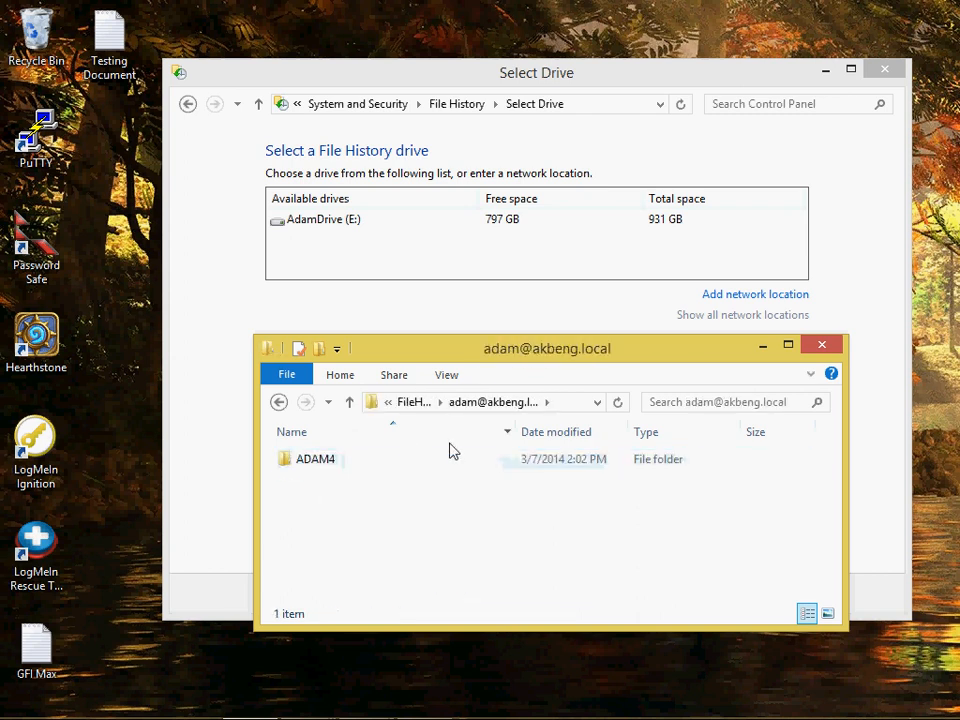
pyautogui.doubleClick(314, 458)
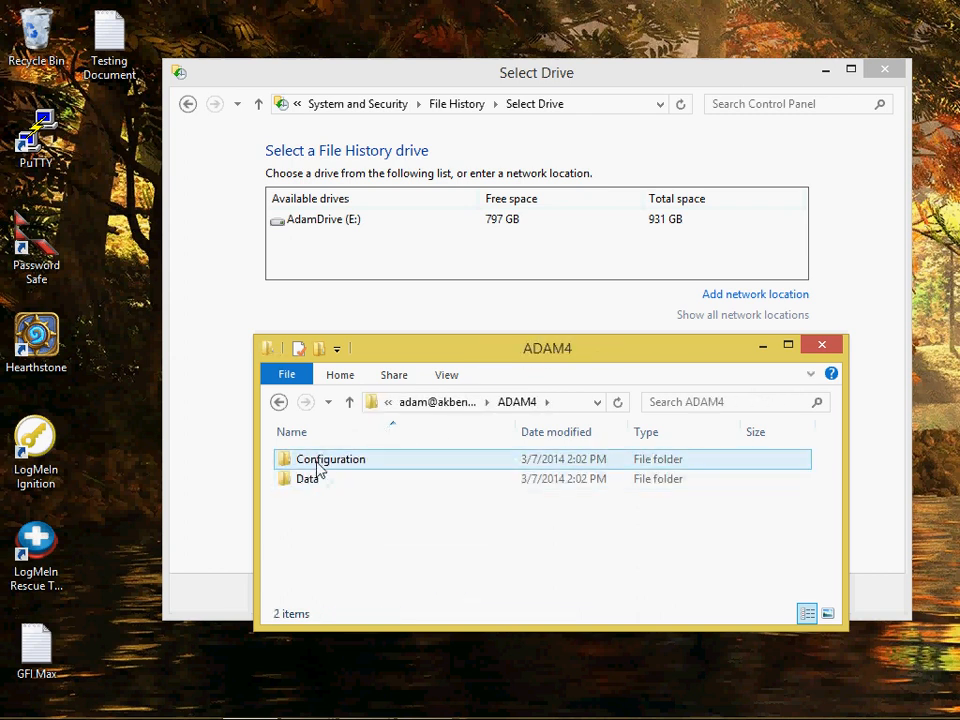
pyautogui.doubleClick(330, 458)
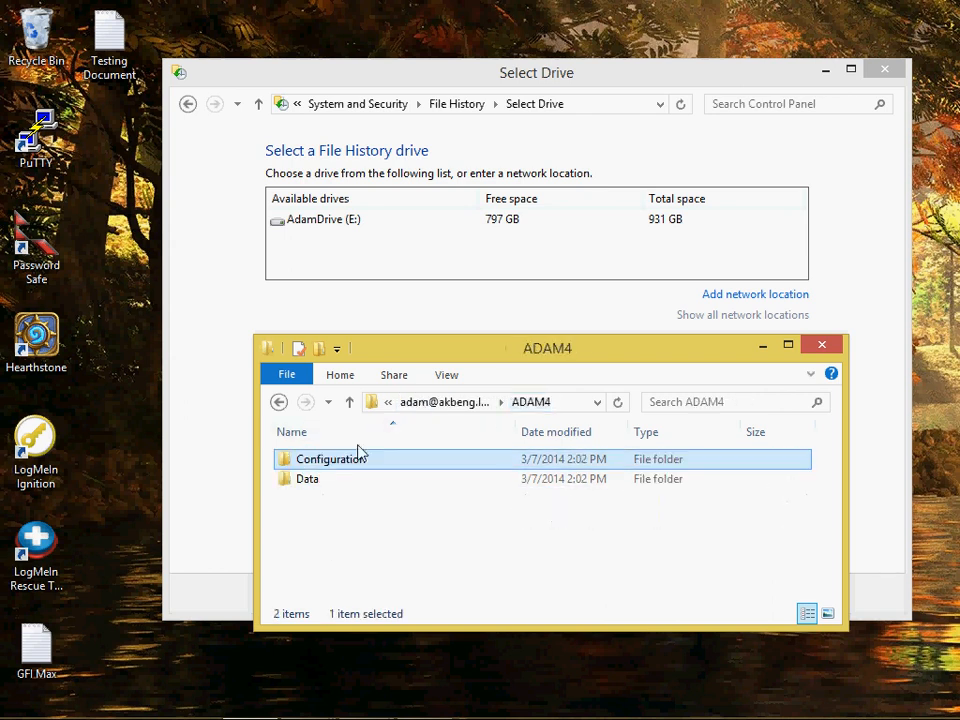
# Continue through Data, C, Users and the profile to Desktop, showing timestamped Testing Document copies.
pyautogui.doubleClick(308, 478)
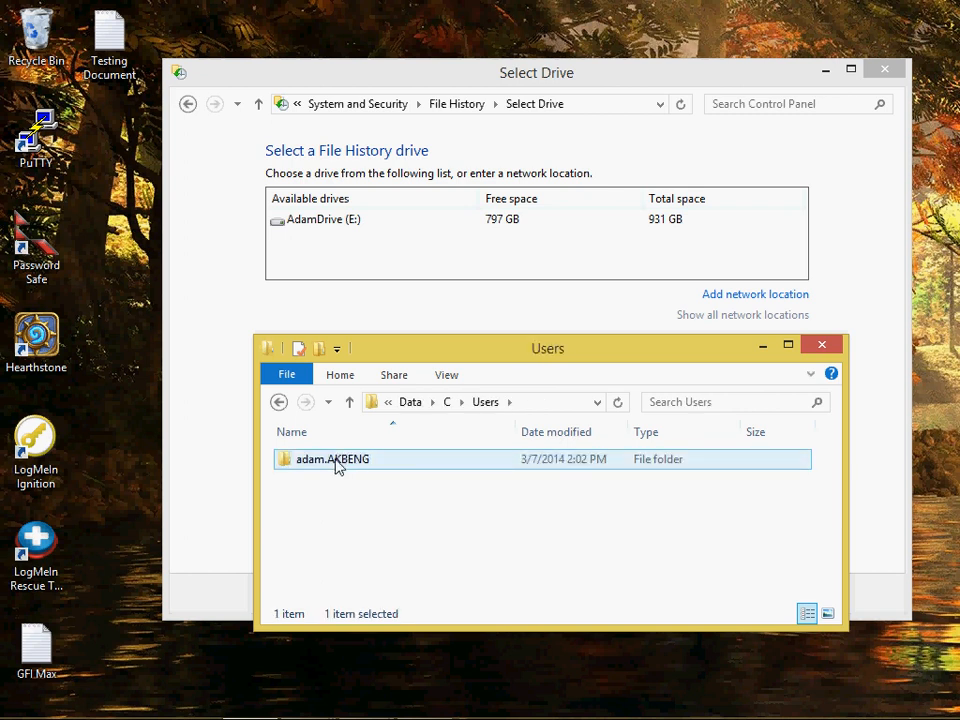
pyautogui.doubleClick(332, 458)
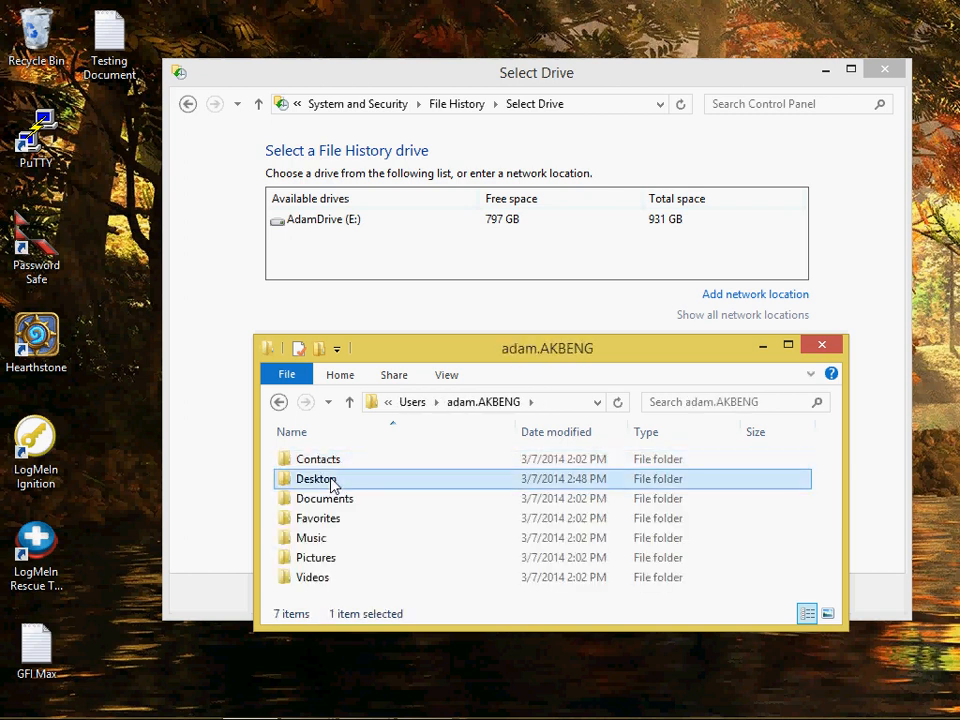
pyautogui.doubleClick(316, 478)
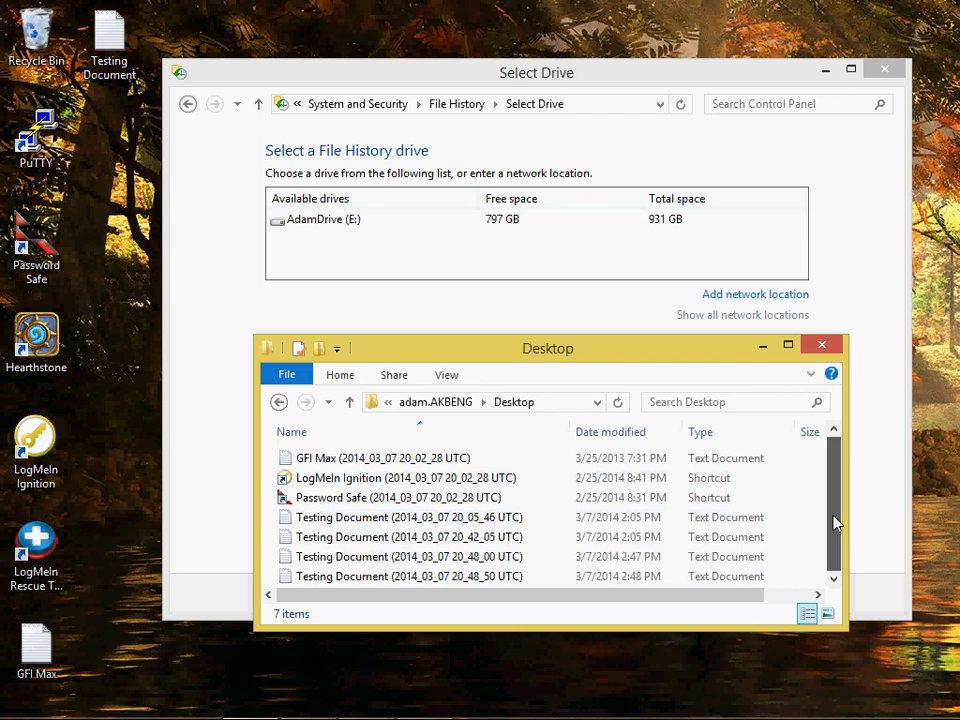
pyautogui.click(410, 536)
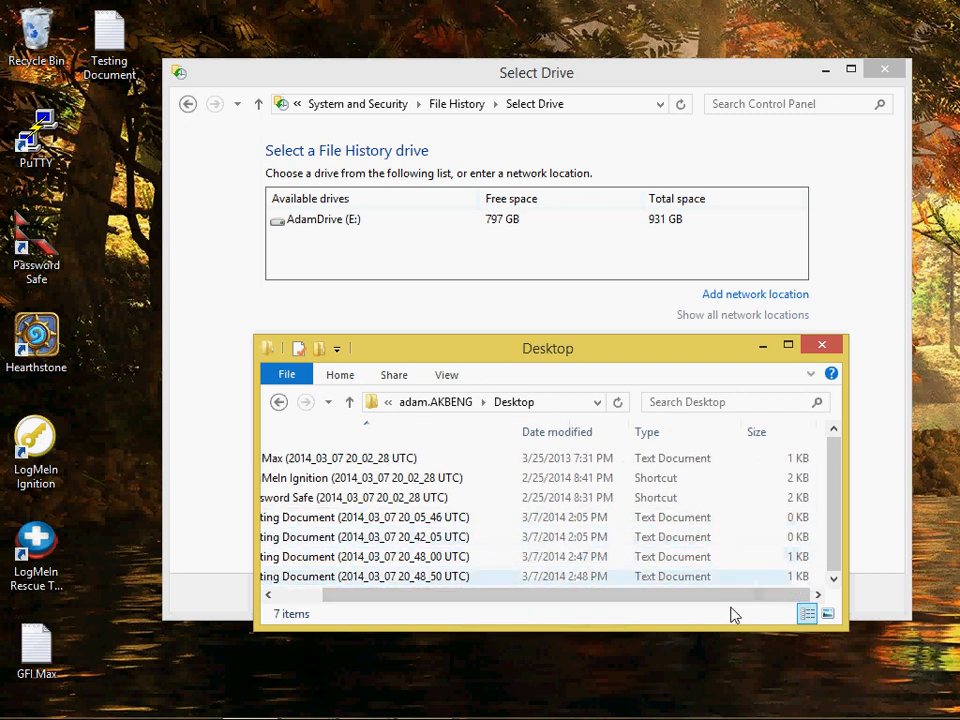
pyautogui.moveTo(730, 594); pyautogui.dragTo(584, 594)
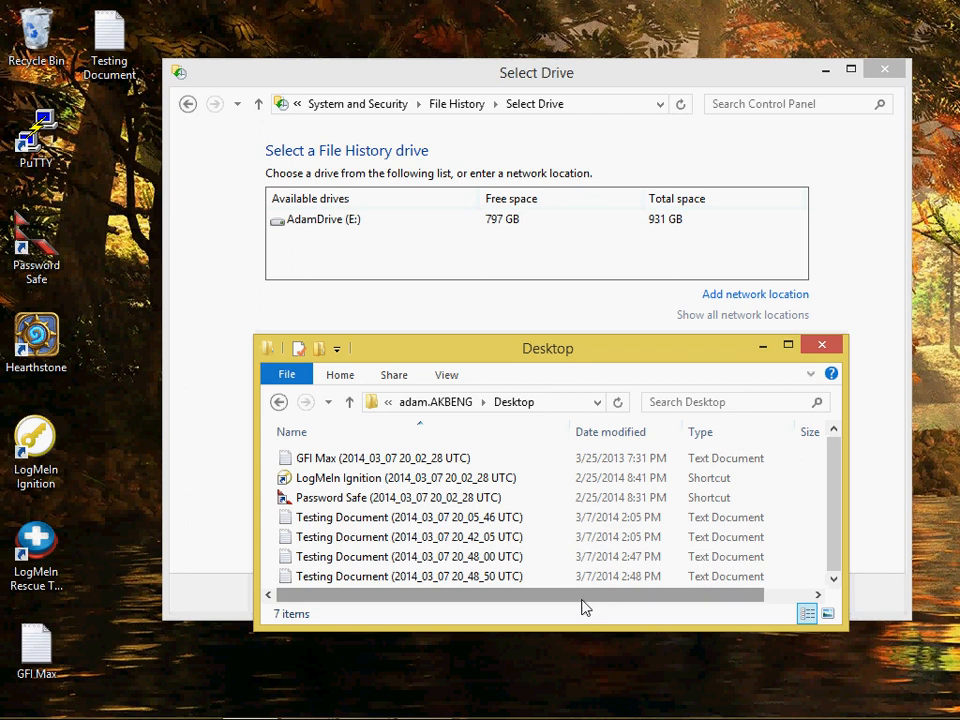
pyautogui.moveTo(512, 516)
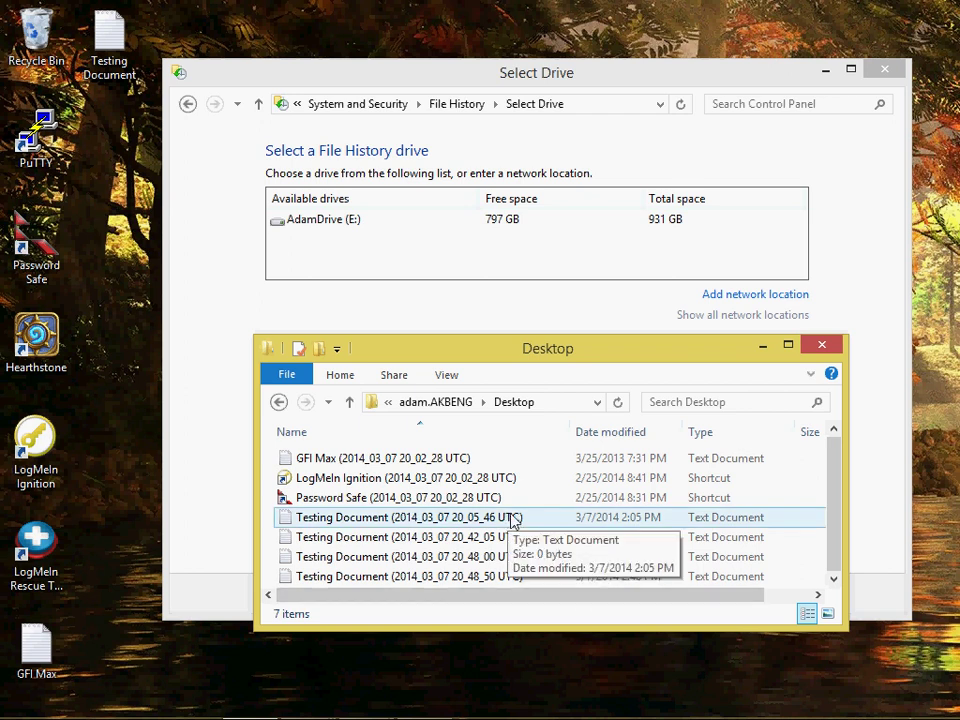
pyautogui.moveTo(492, 376)
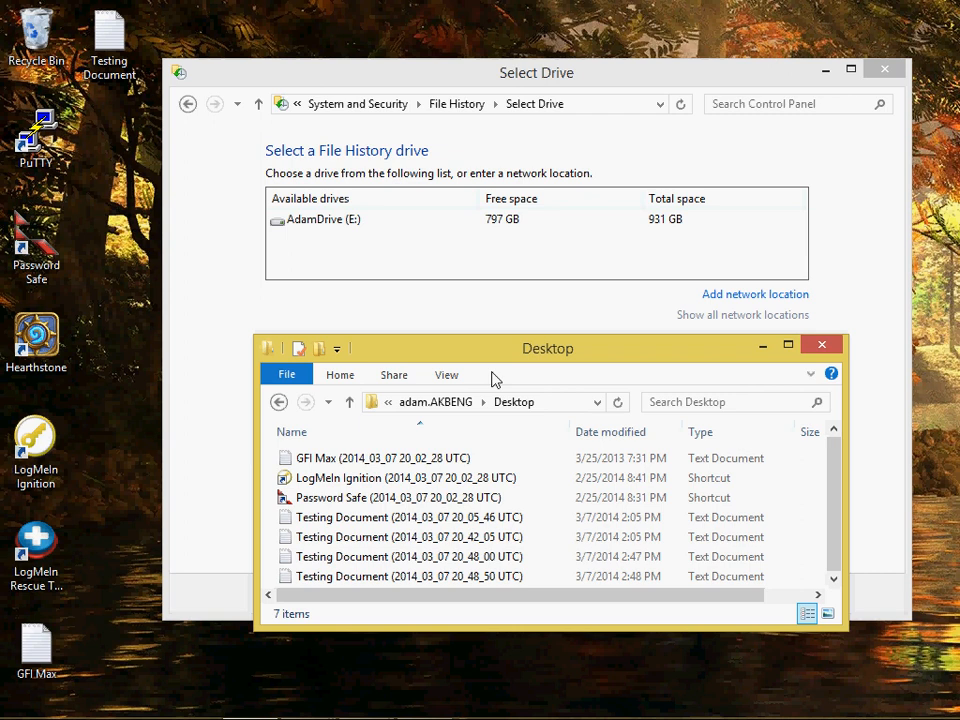
pyautogui.moveTo(682, 360)
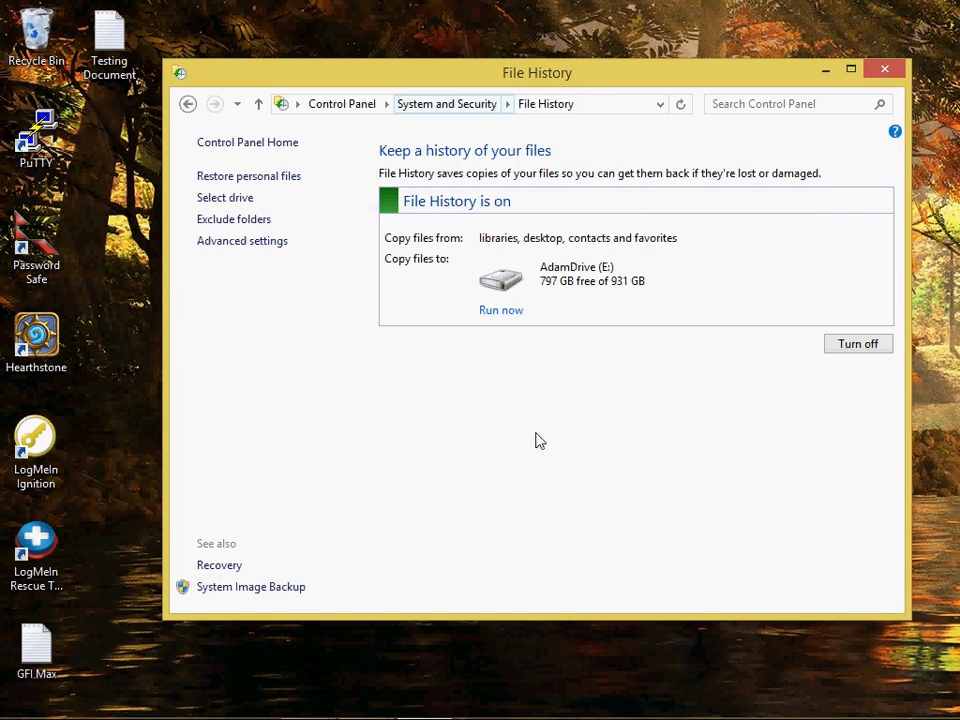
pyautogui.moveTo(556, 436)
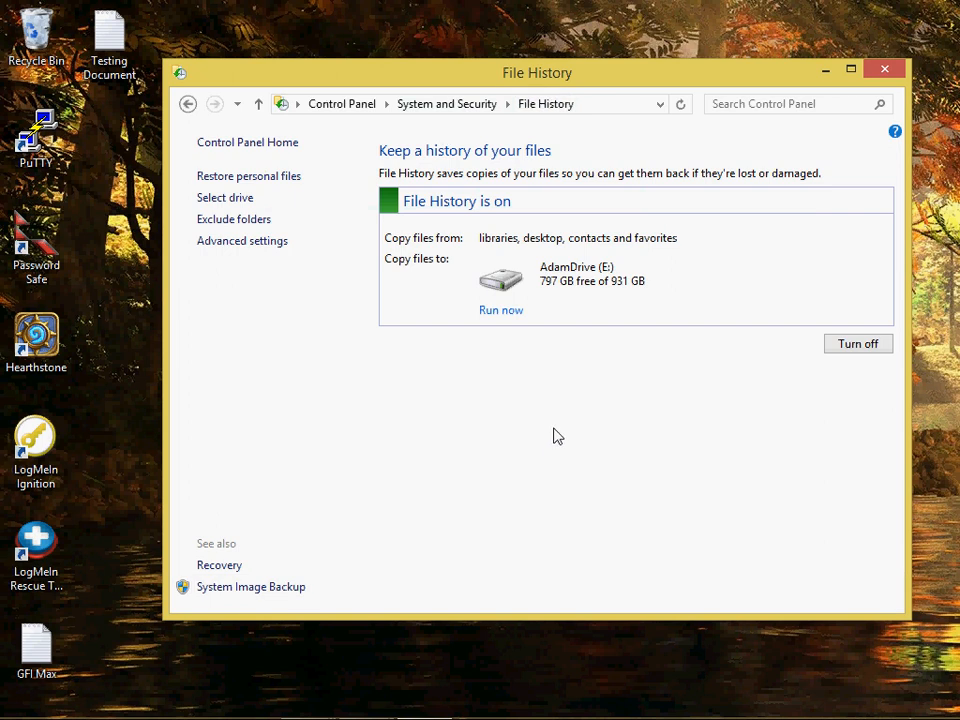